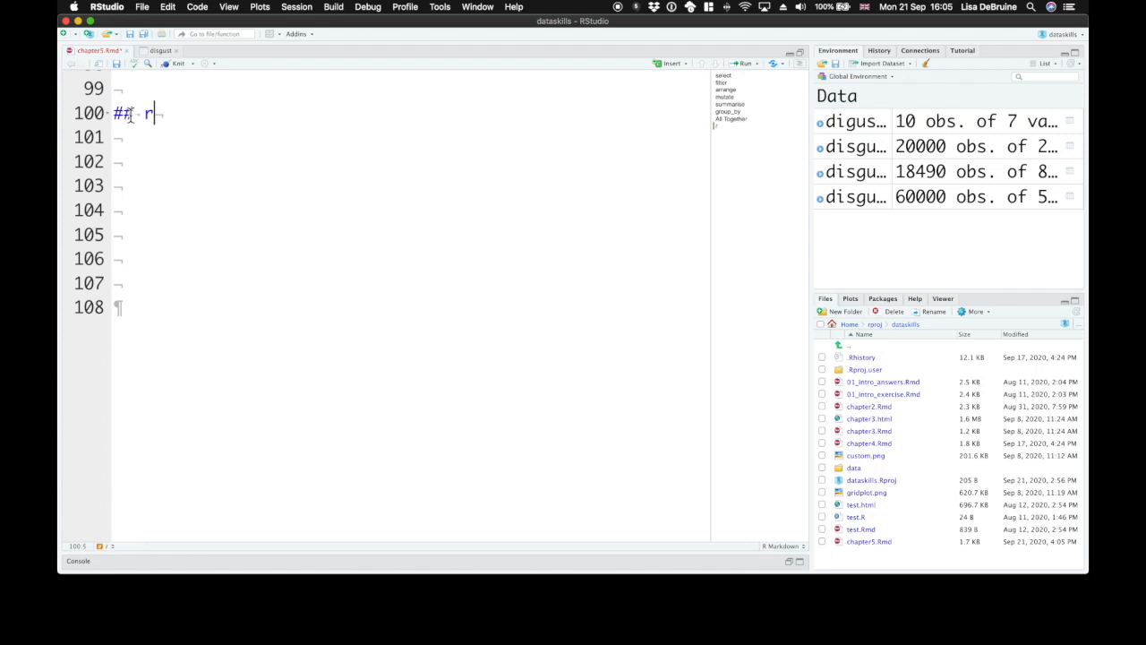
Add a '## rename' heading with an R chunk containing starwars beneath it
text(ename)
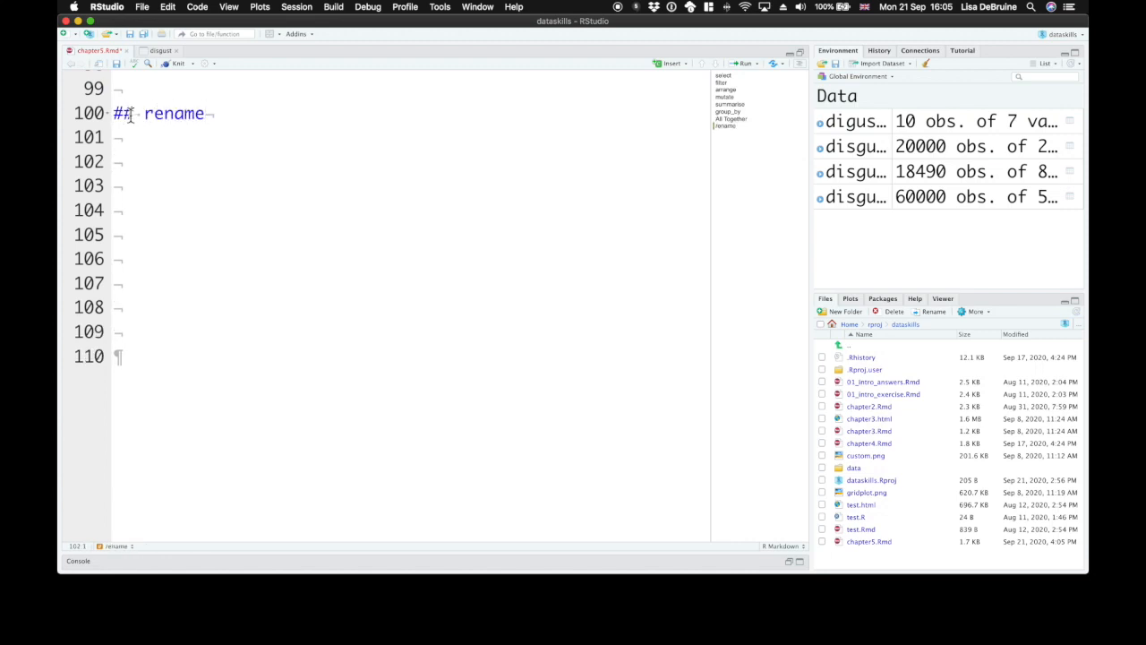
click(670, 63)
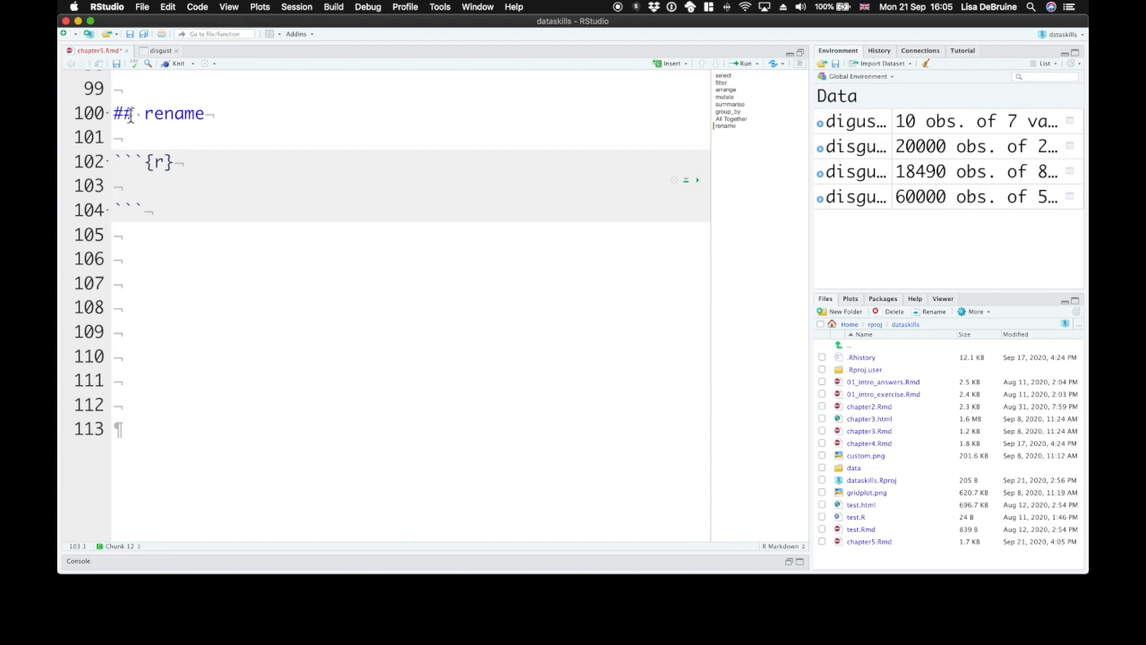
text(starwars)
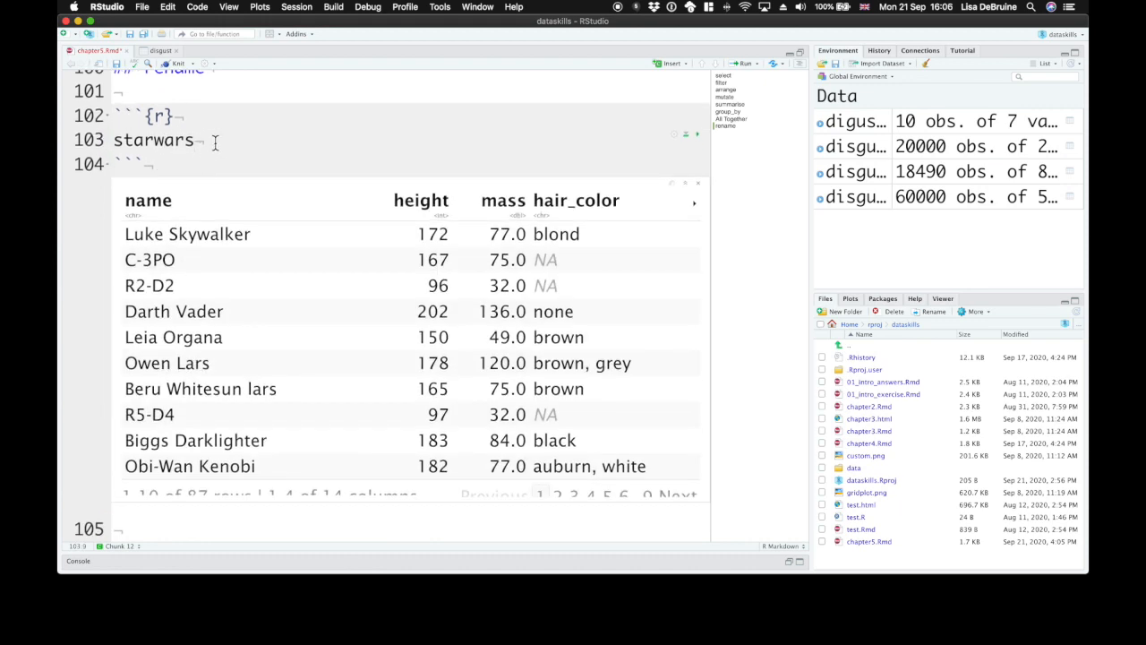
mouse_move(620, 208)
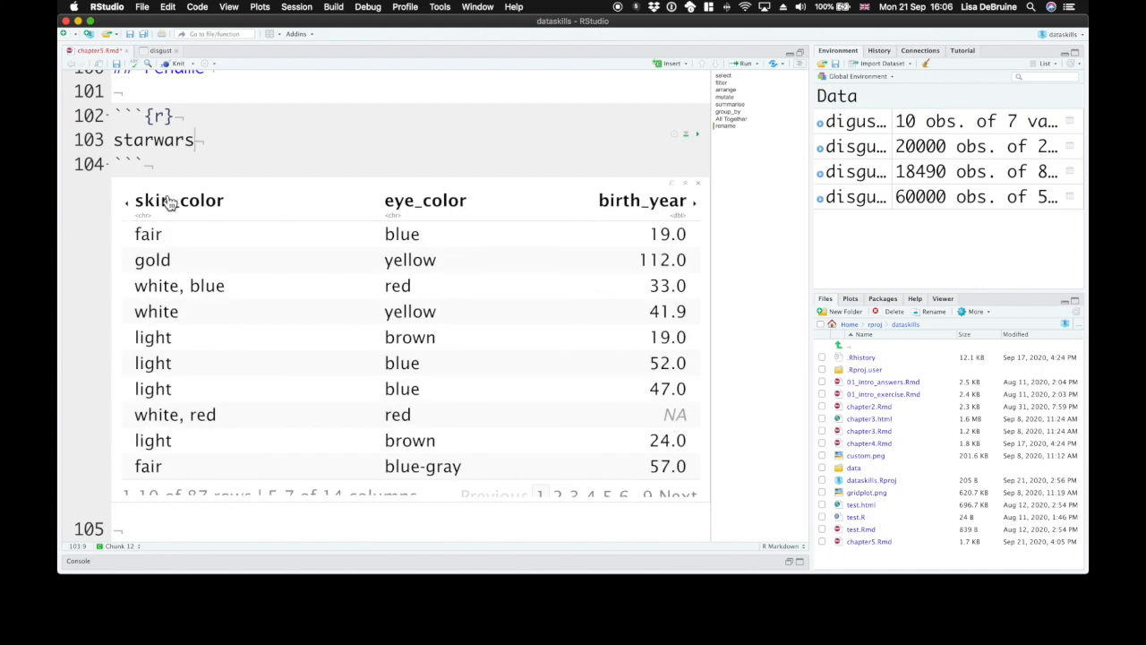
mouse_move(236, 150)
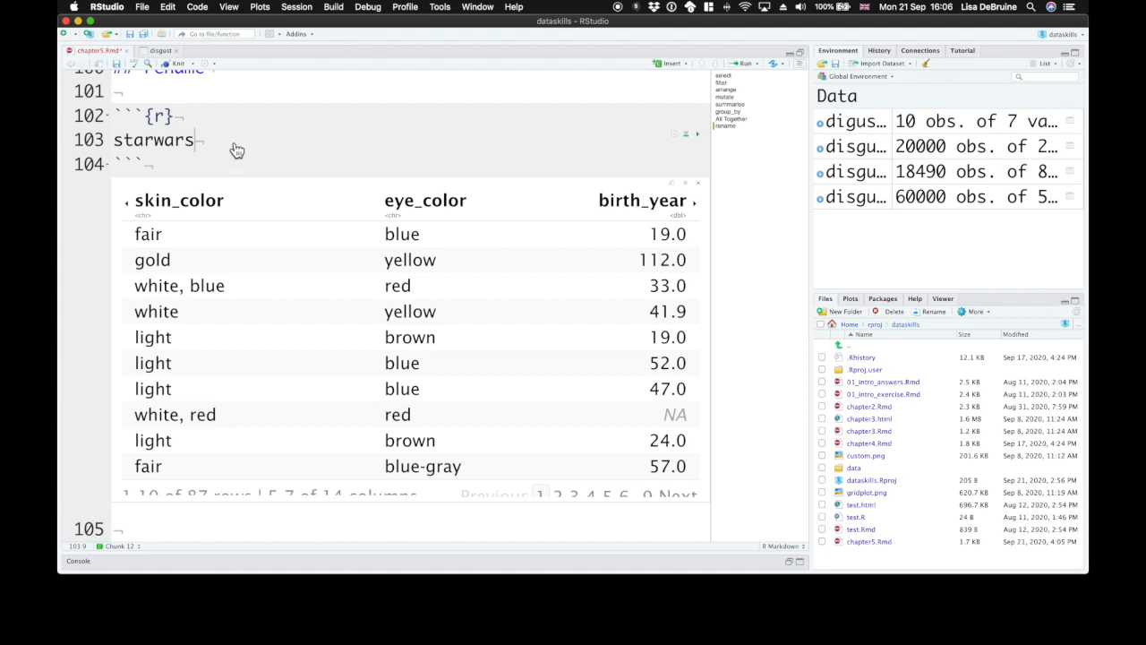
Pipe starwars into rename("Hair Colour" = hair_color) so the output shows a Hair Colour column
text(%)
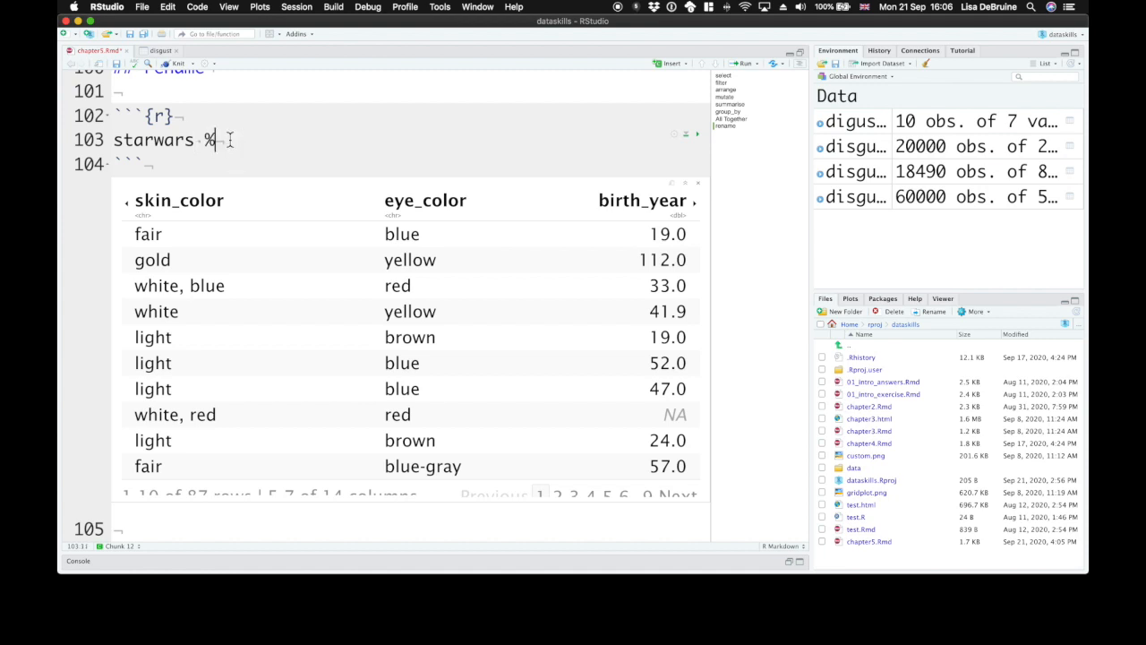
text(>%)
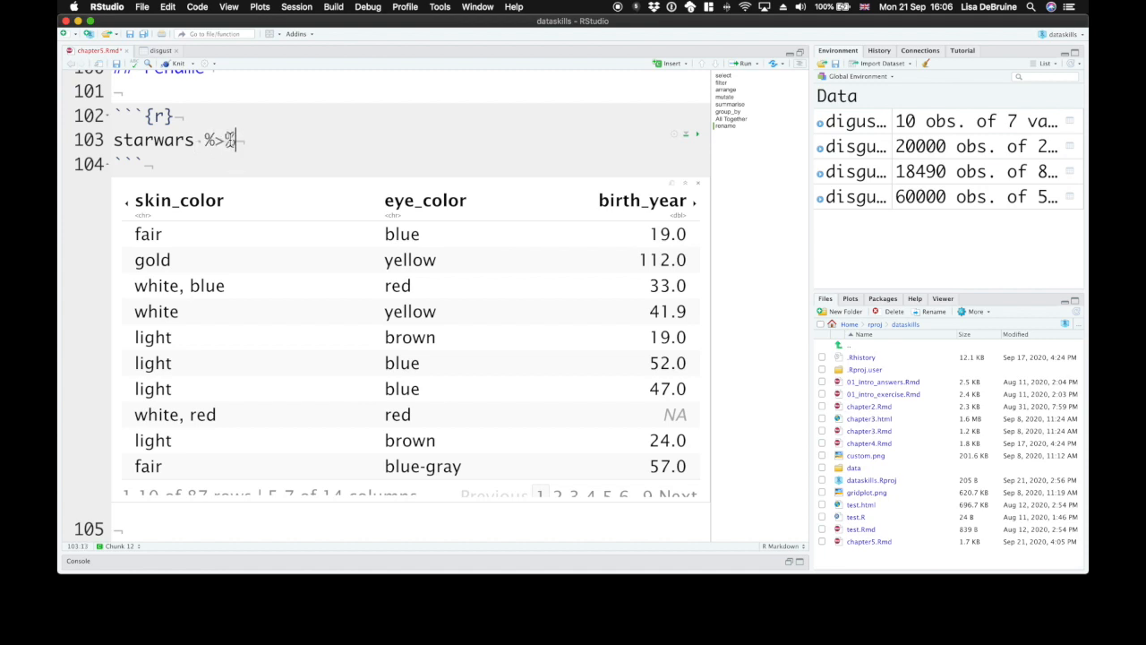
text(ren)
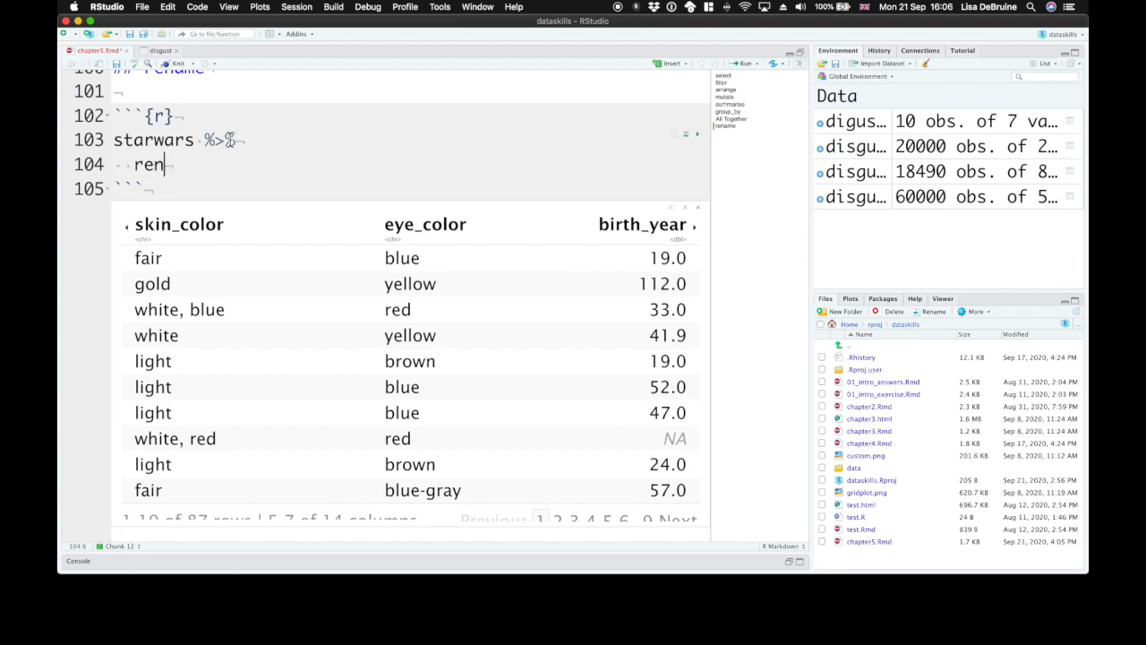
text(ame()
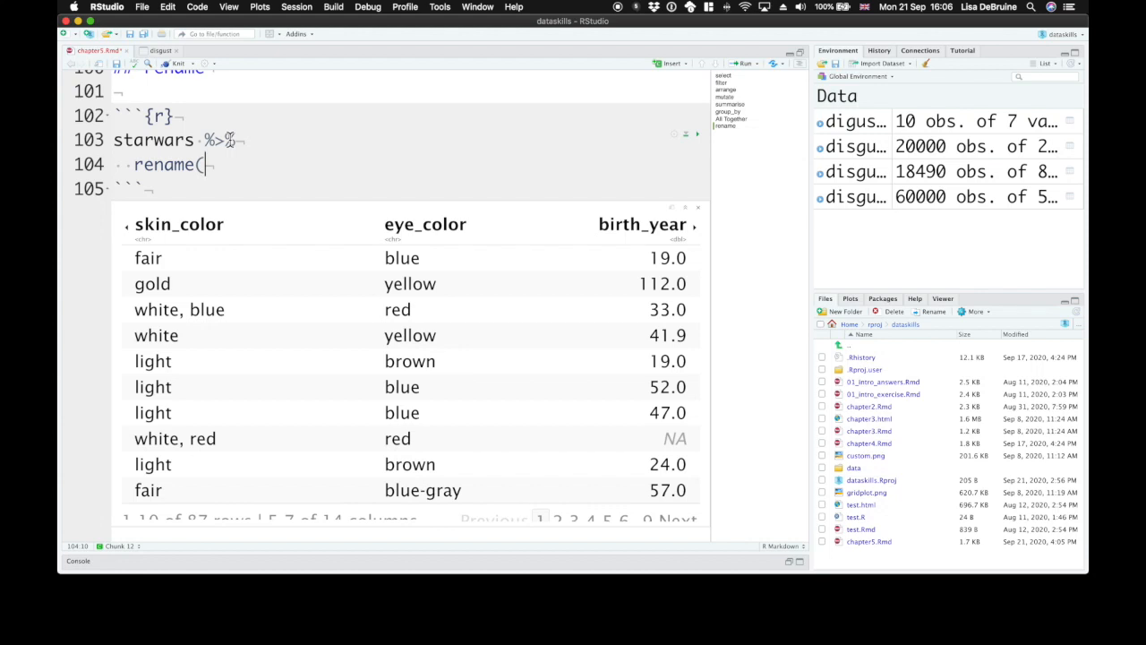
text("Hair Col)
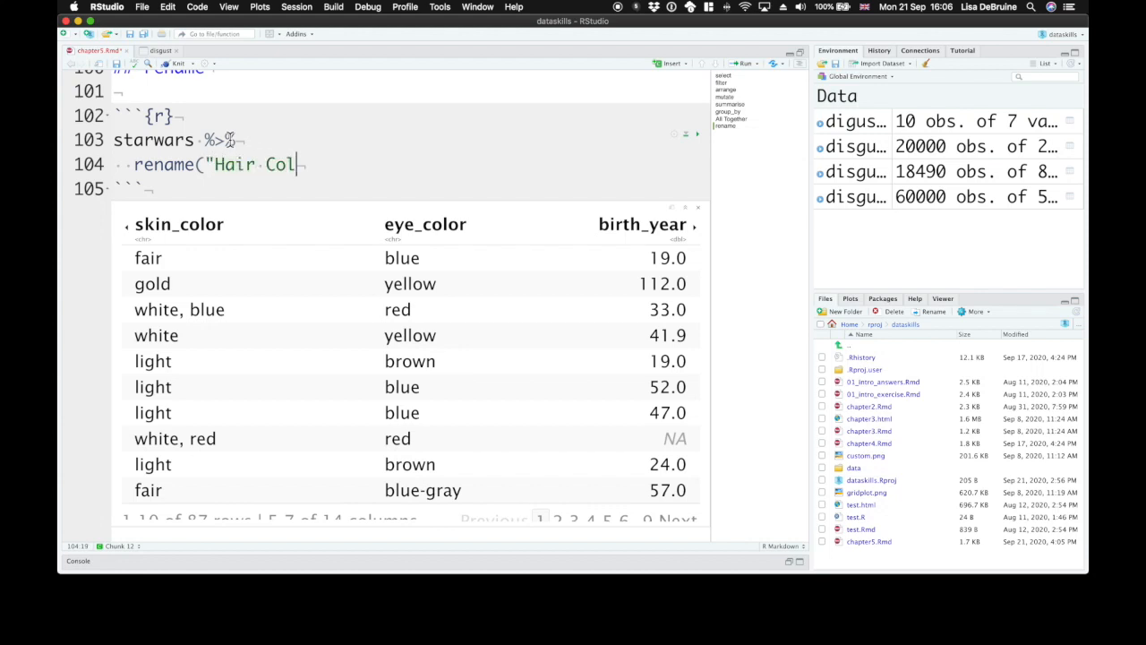
text(our")
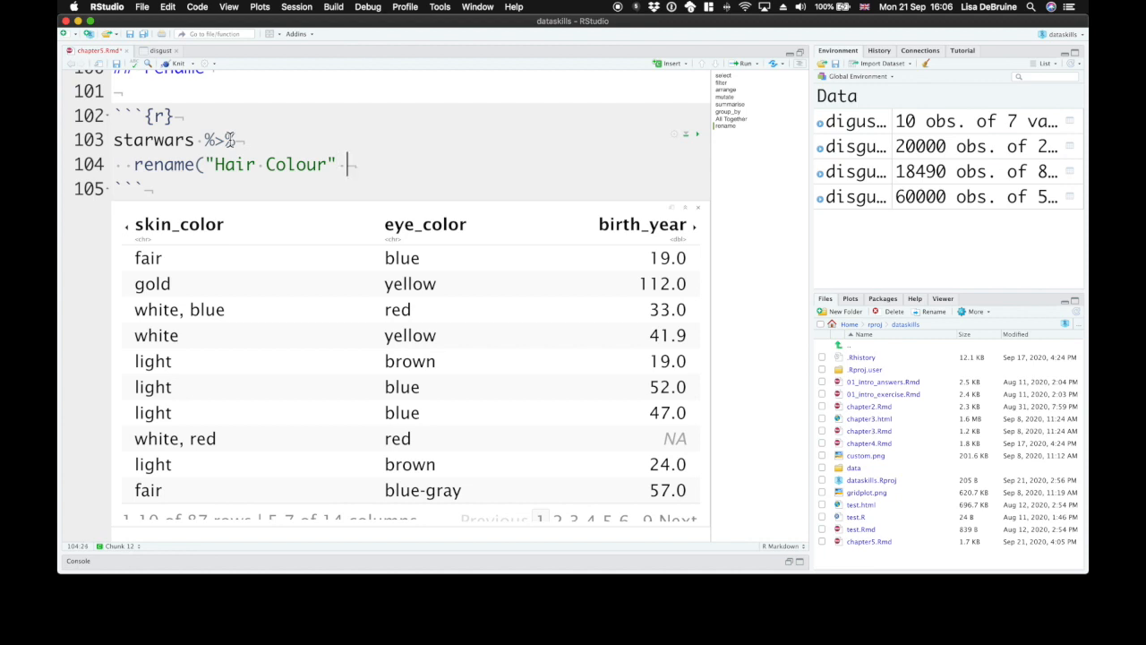
text(=)
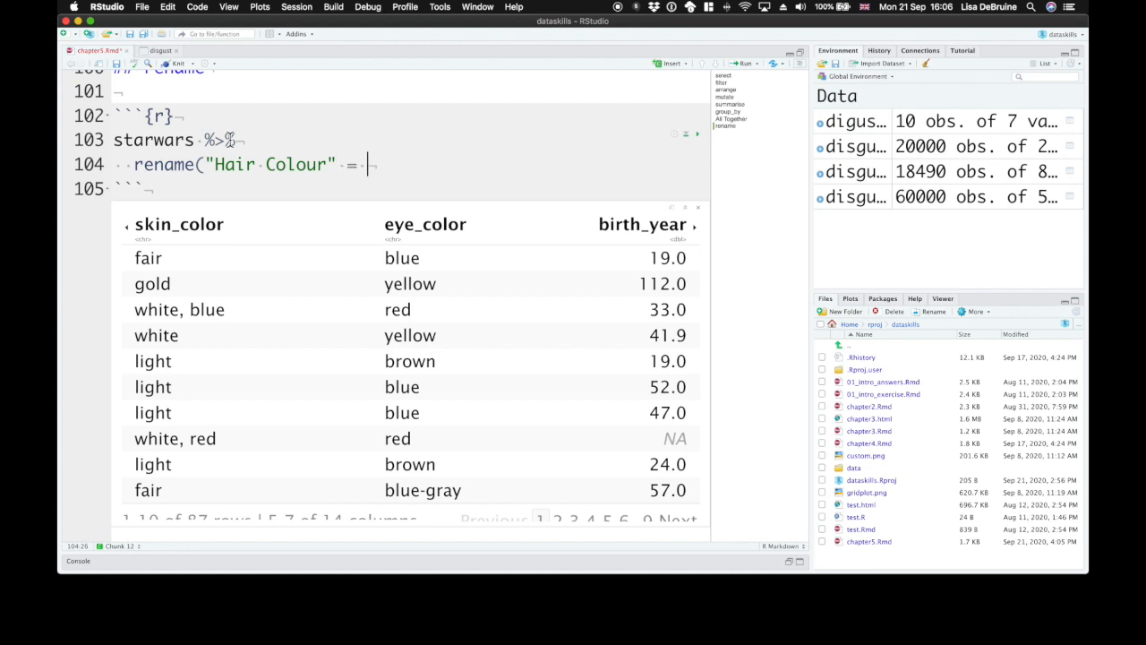
text(hair)
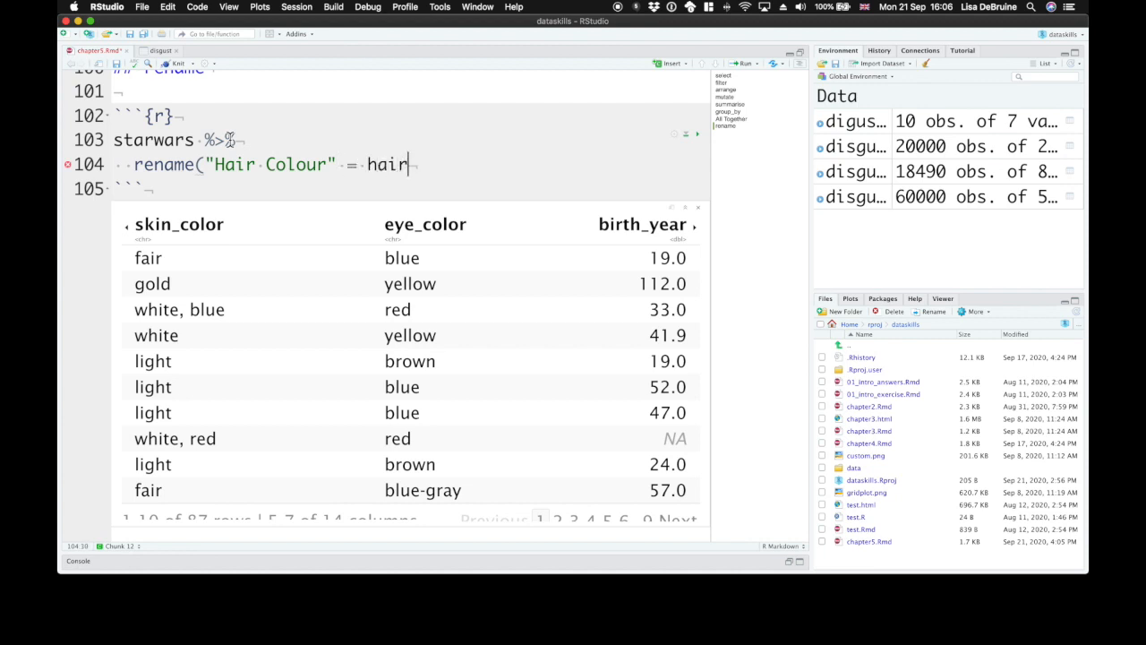
text(_color)
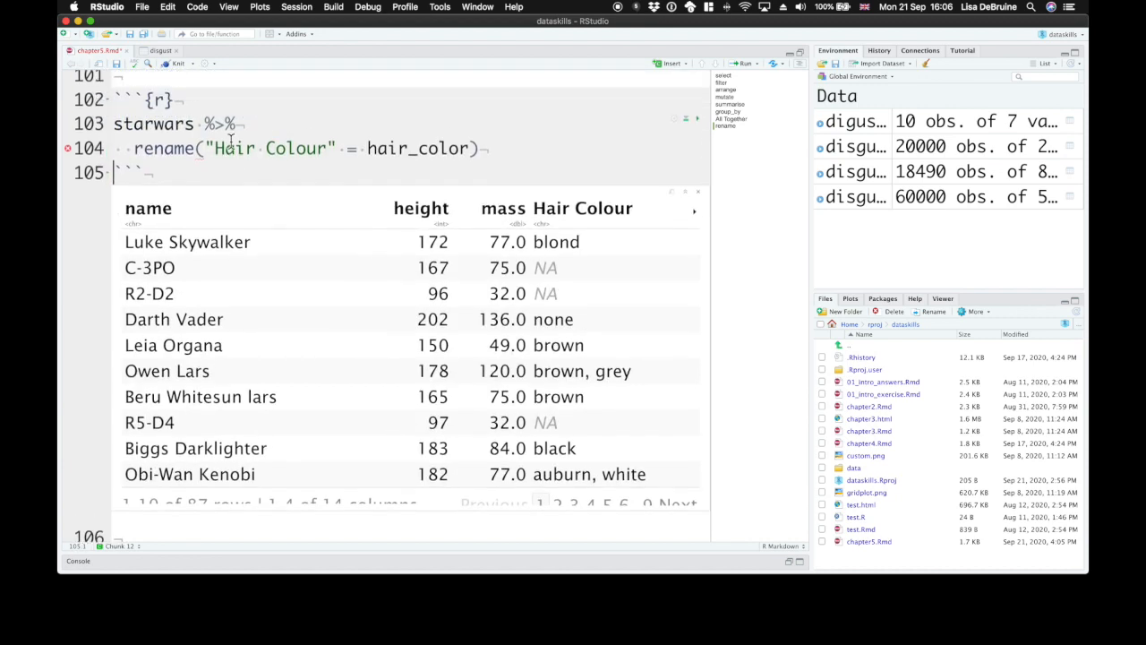
Rewrite the call as rename(`Hair Colour` = "hair_color") with the closing parenthesis on its own line
double_click(419, 162)
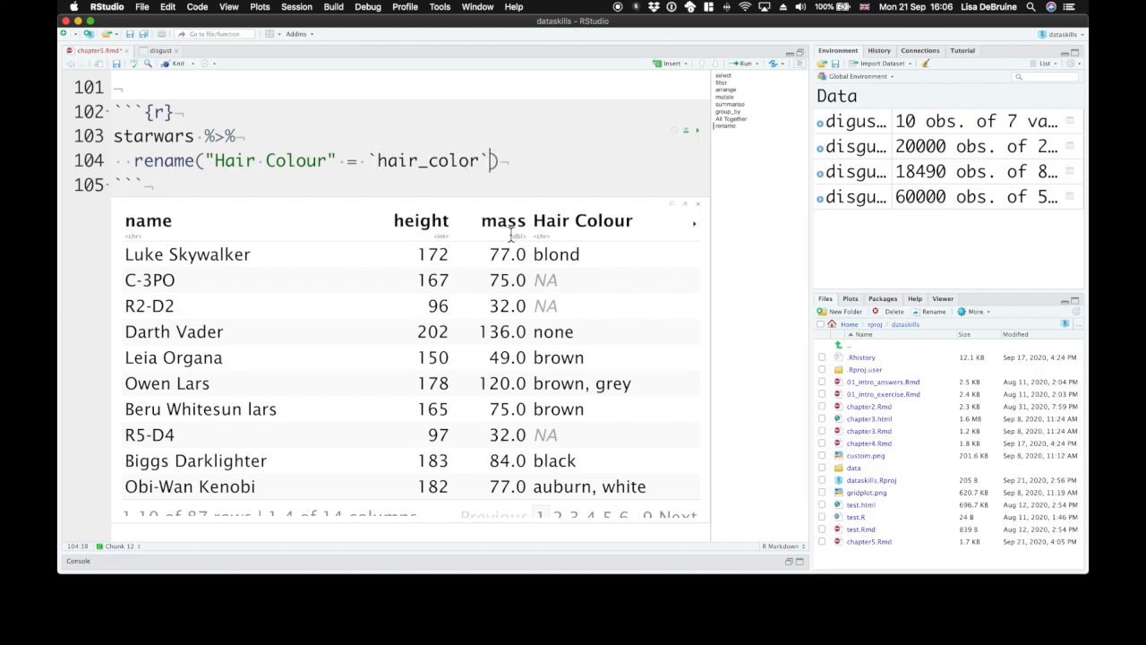
scroll(down, 3)
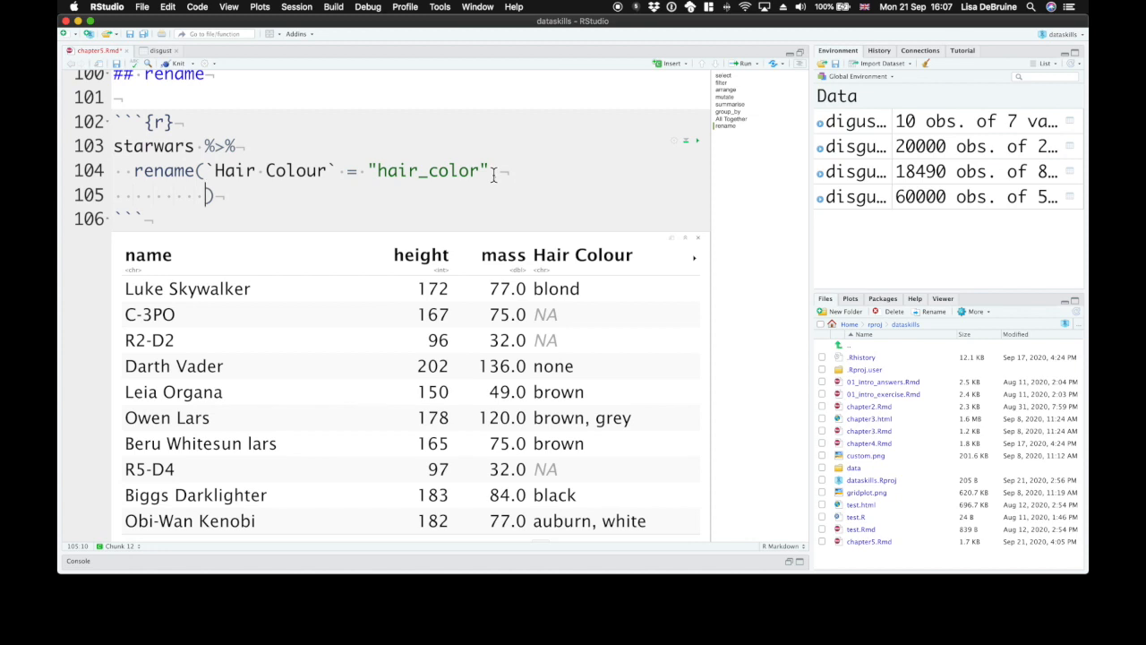
Add Name = name to rename() and rerun so the output shows Name and Hair Colour
text(Name = name)
click(312, 170)
text(,)
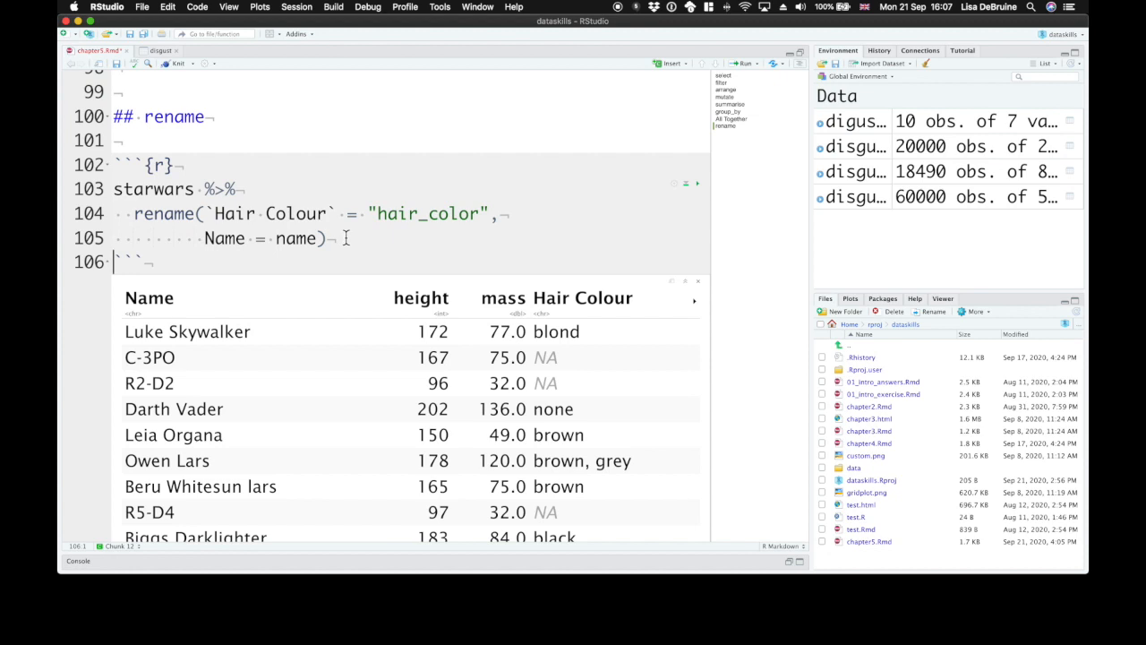
double_click(225, 239)
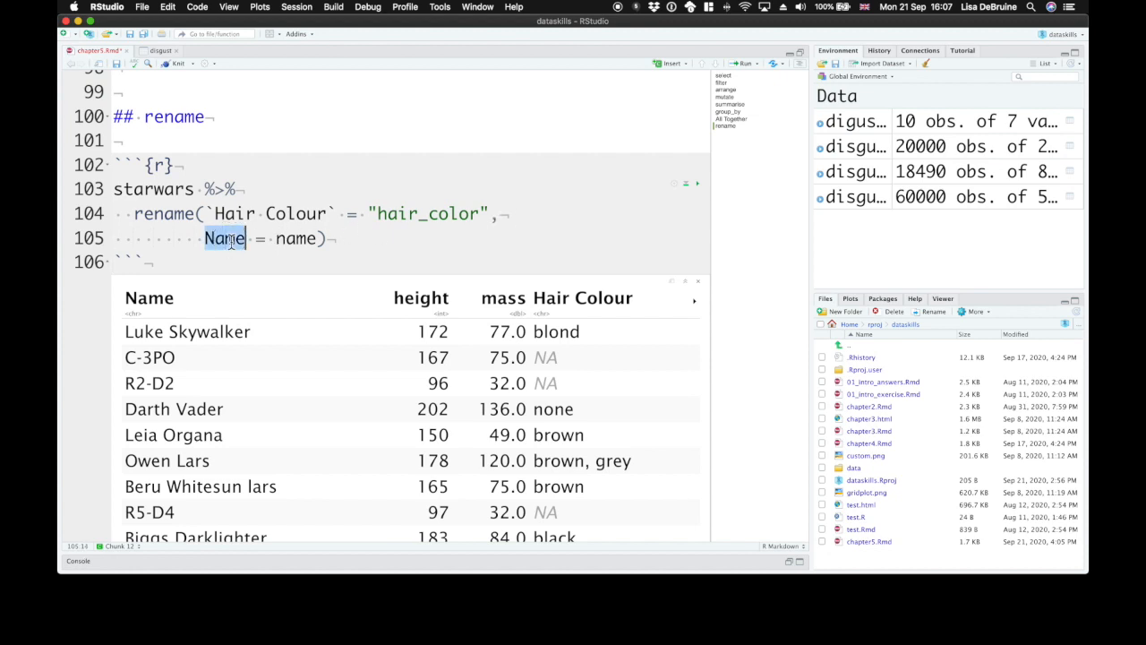
text(name)
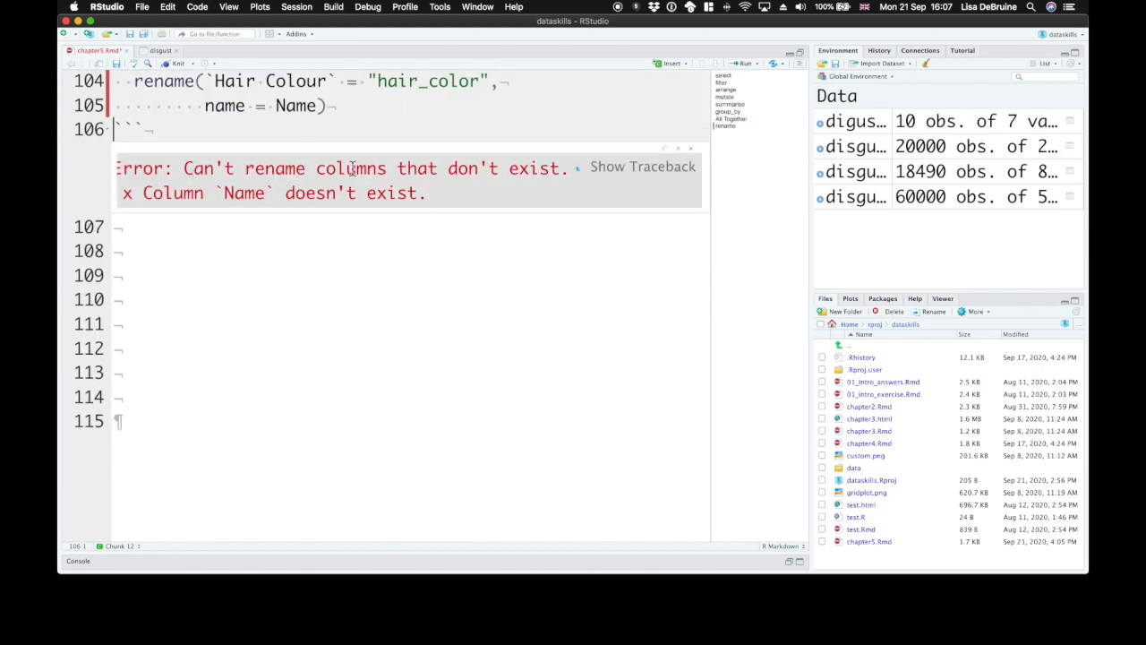
mouse_move(251, 197)
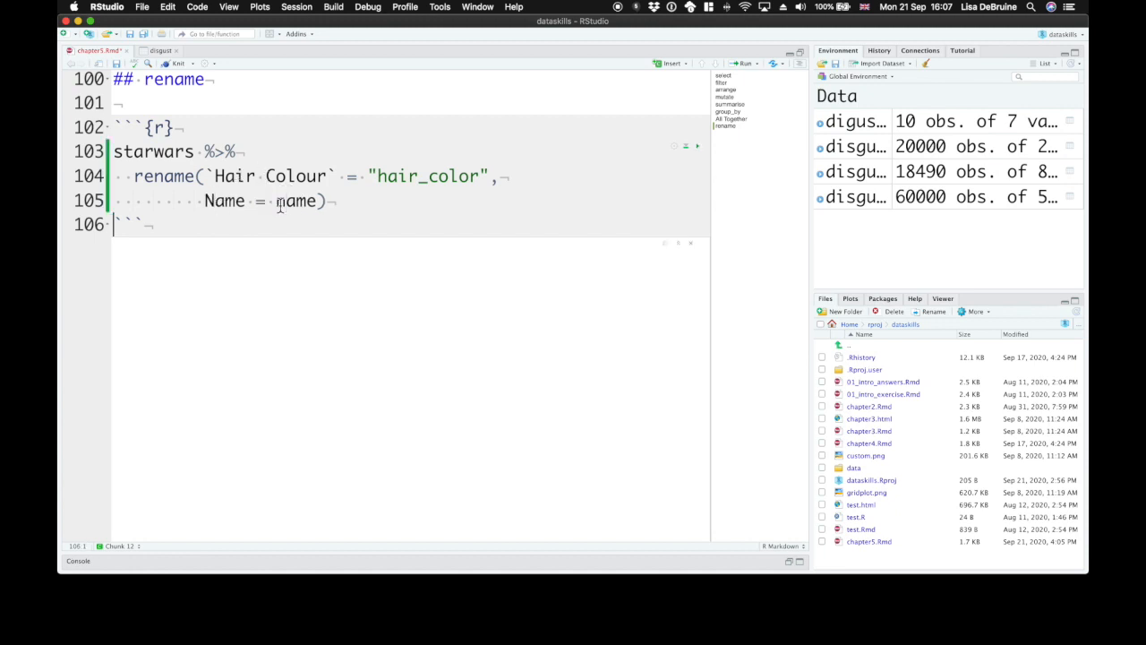
click(697, 62)
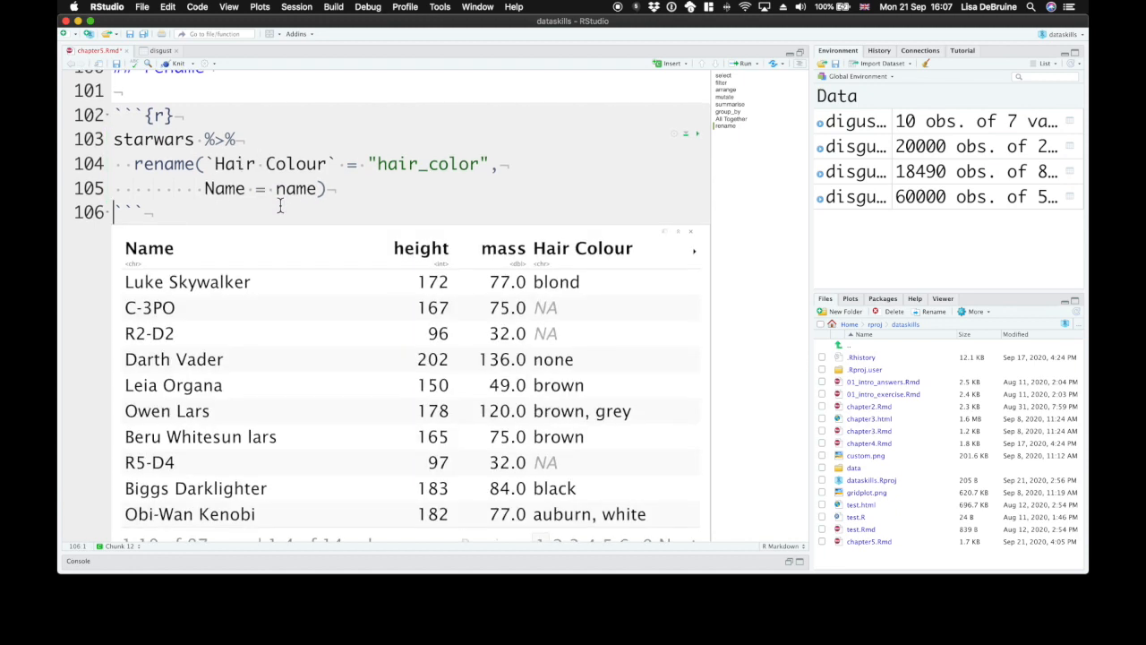
Add a '## distinct' heading below the rename output and move to the line beneath it
scroll(down, 3)
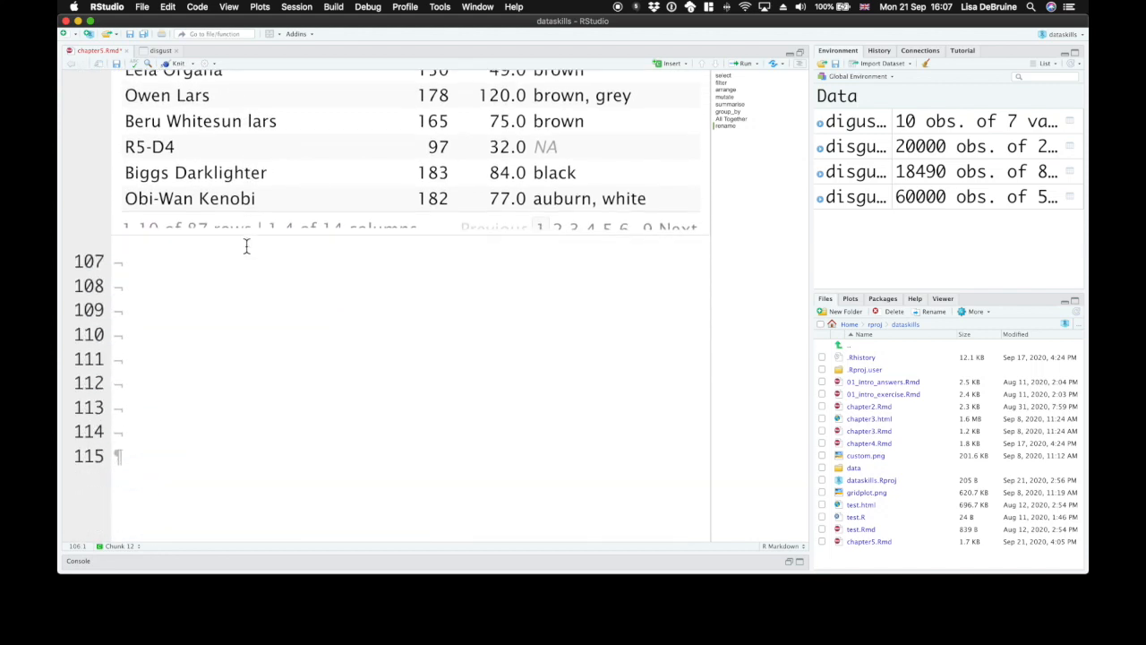
text(##)
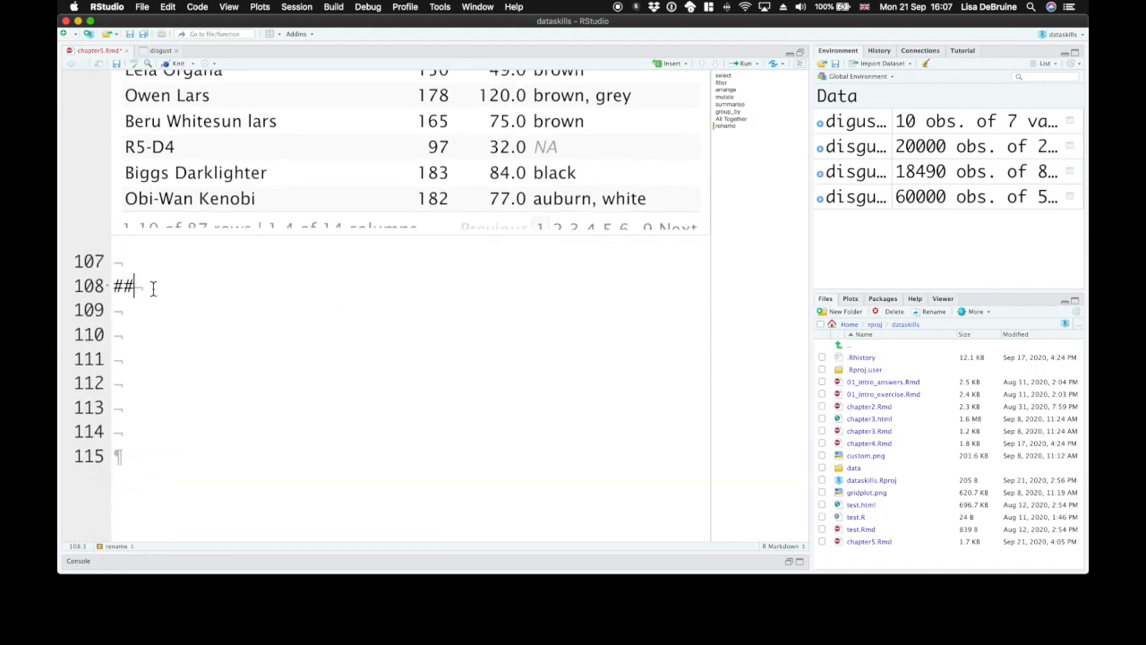
text(distinct)
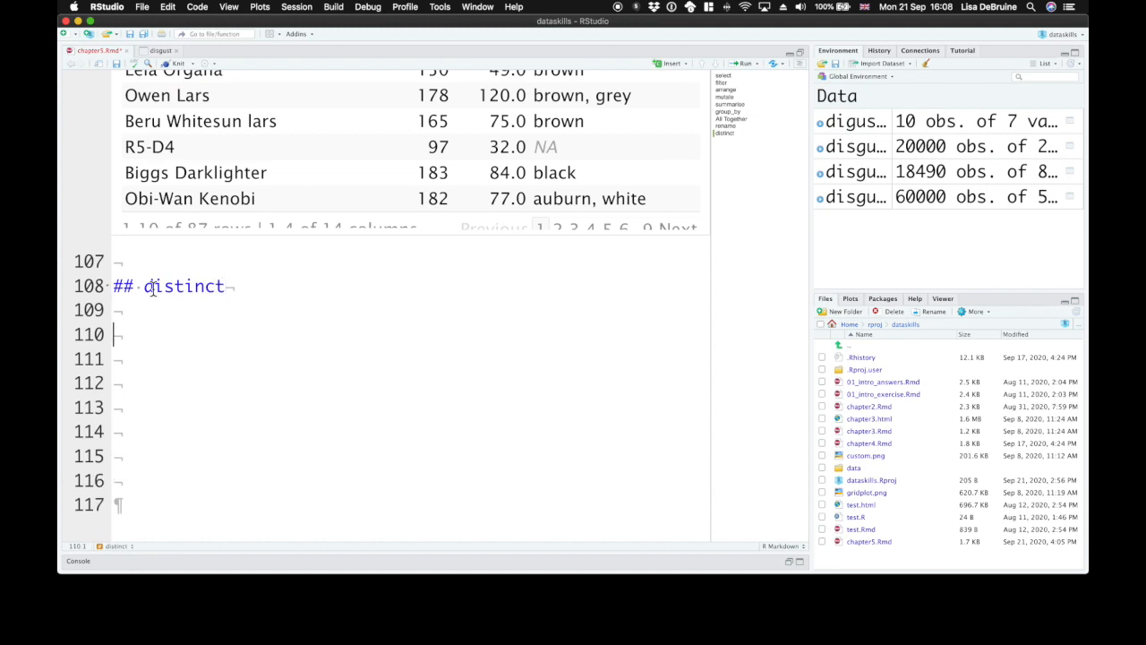
click(668, 61)
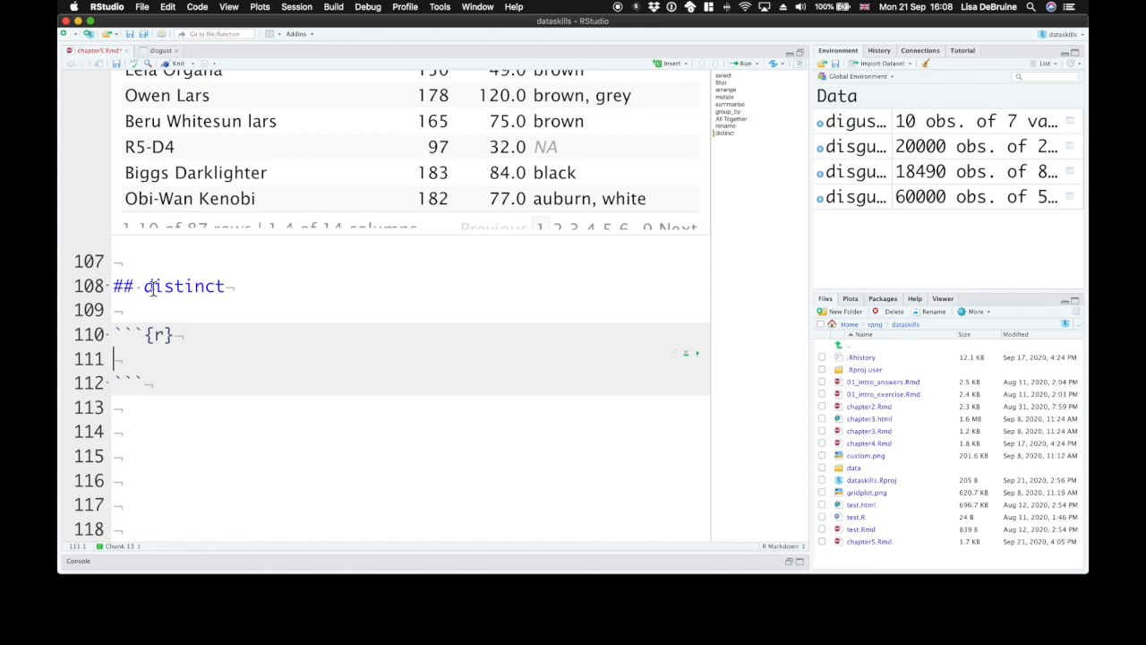
Create dupes <- tibble(id = c(1,2,1,2,1,2), dv = c(1,2,3,4,1,2)) and run it to show its six rows
text(dupes <-)
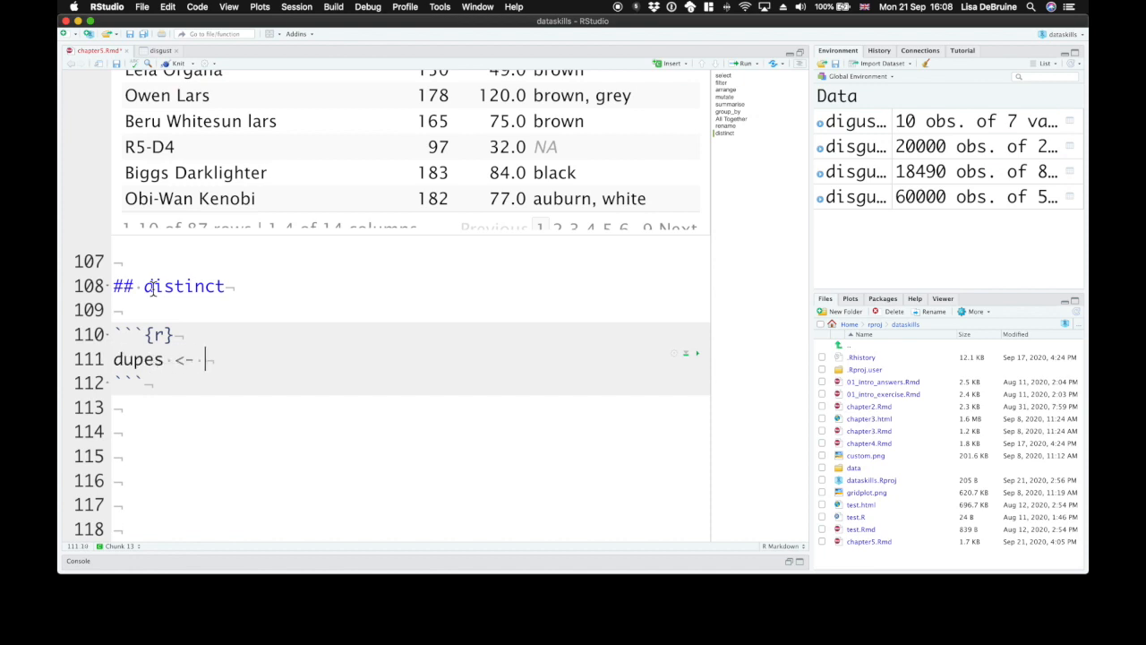
text(tibble()
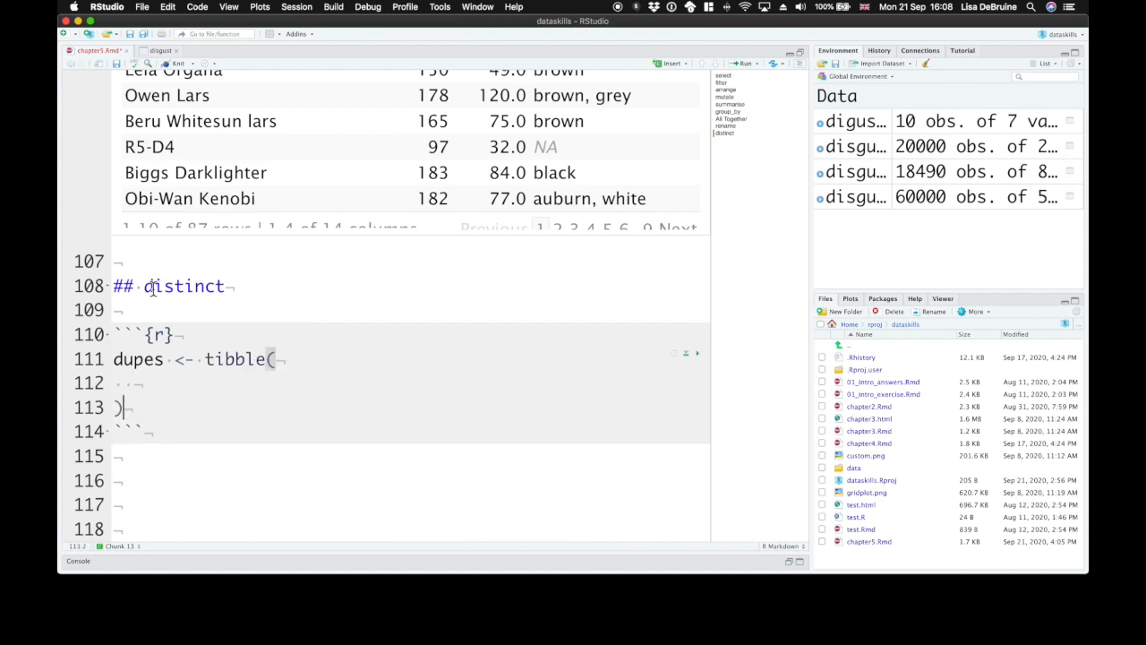
text(id)
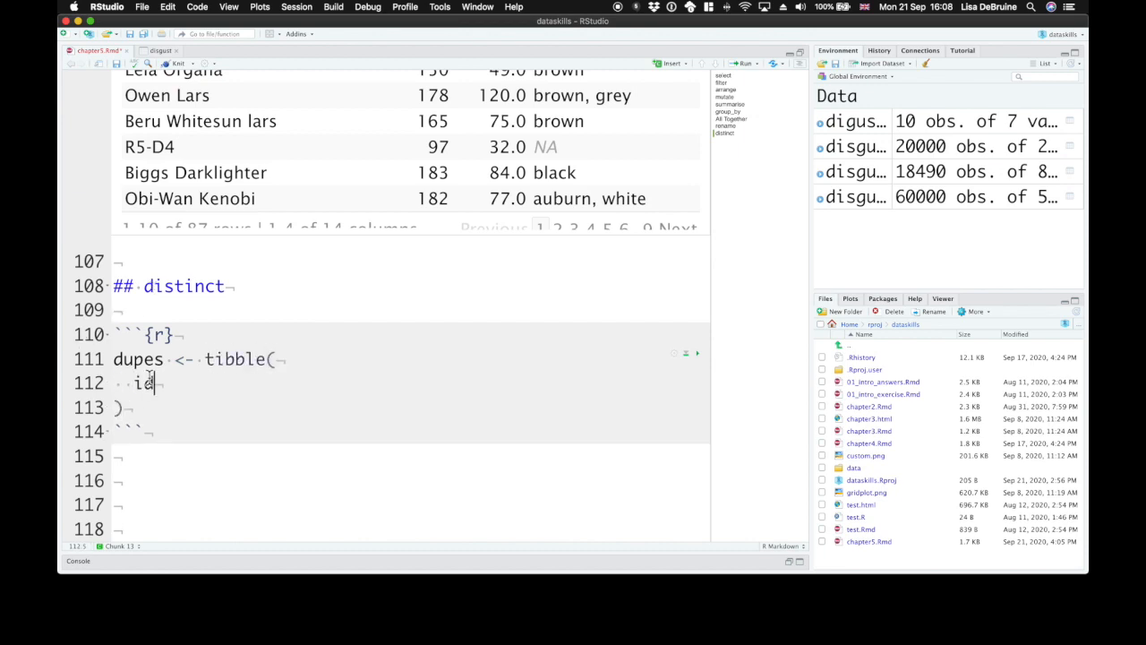
text(=)
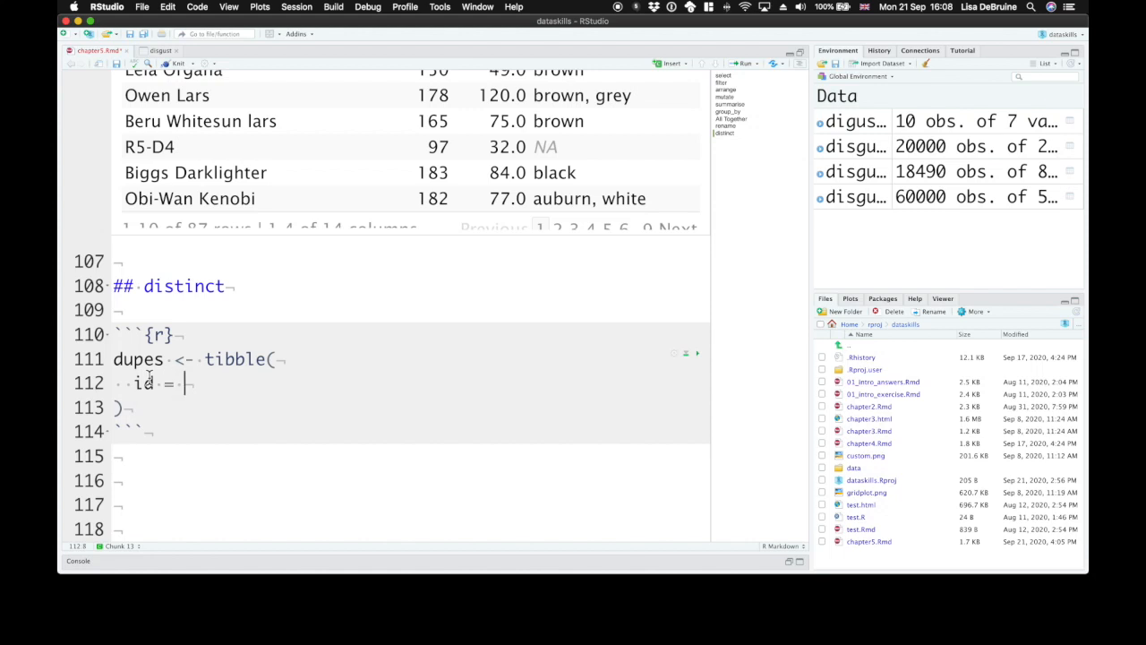
text(c(1,2,1)
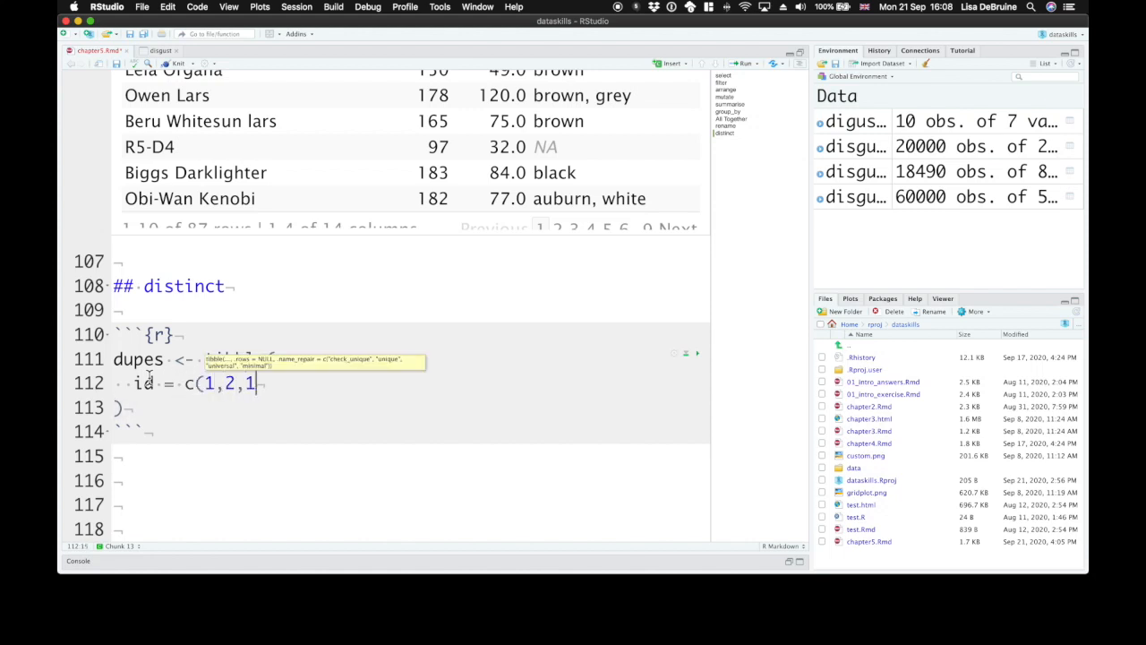
text(,2,1,2),)
text(dv)
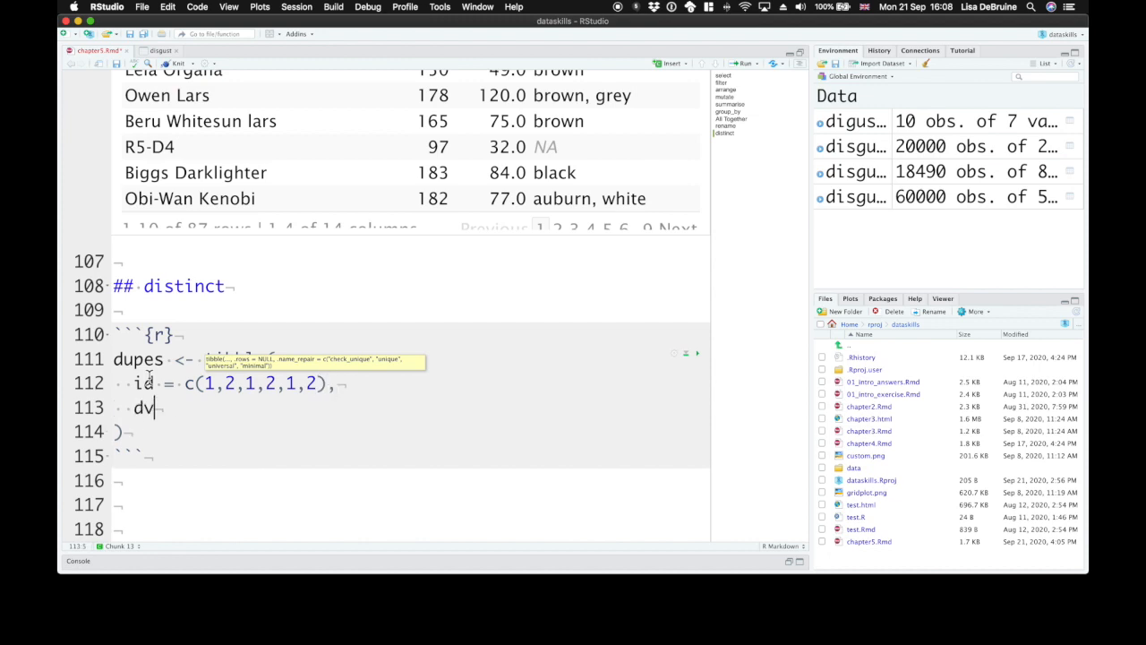
text(= c()
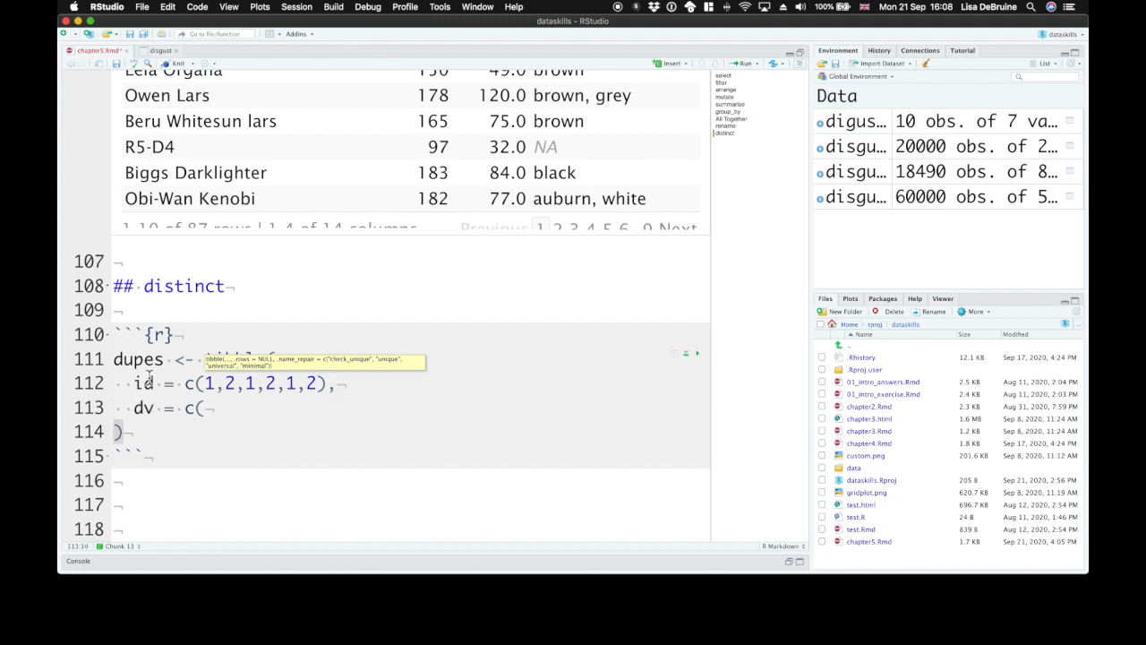
text(1,2,3,4,1,2)
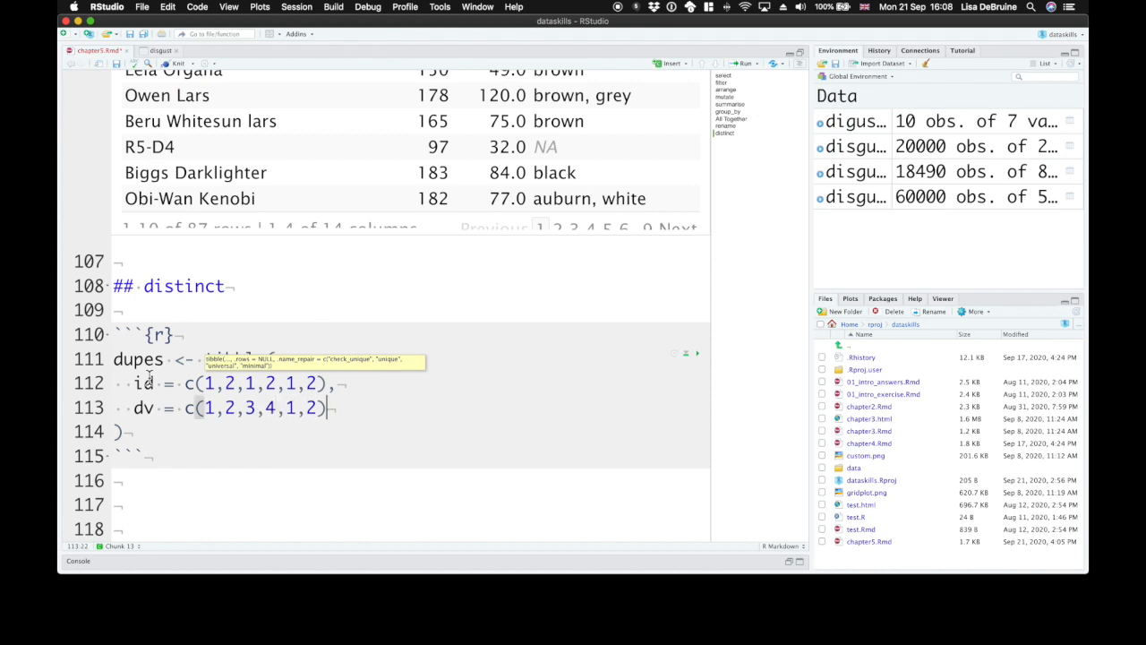
click(738, 63)
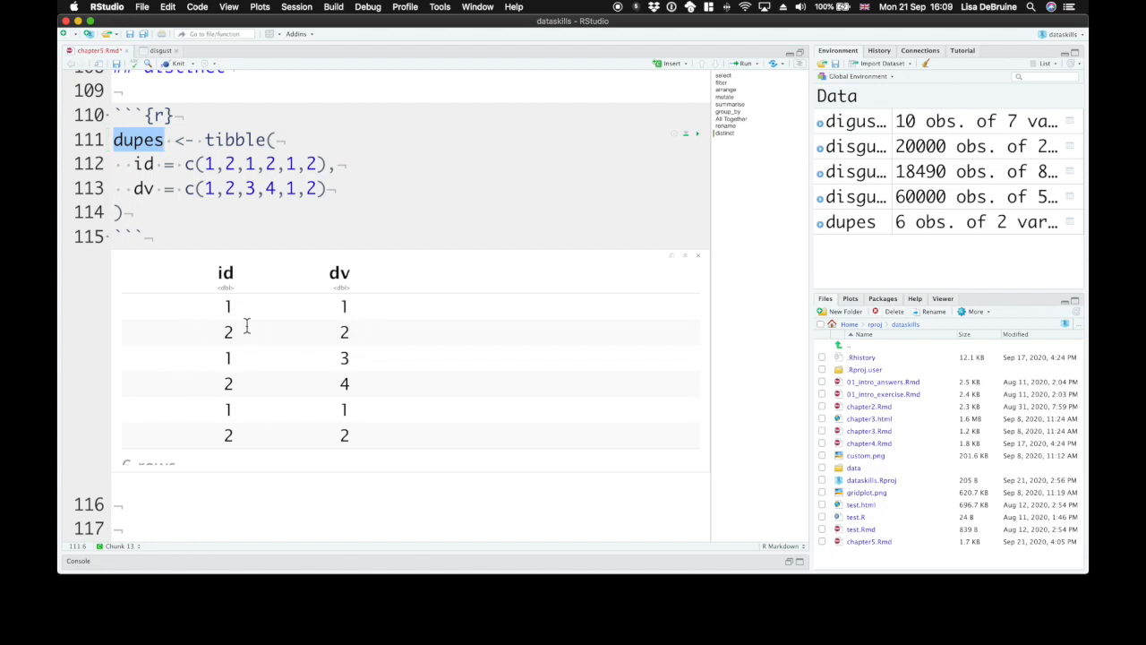
Add distinct(dupes) below the tibble, fix its spelling, and rerun to show the four unique rows
click(121, 211)
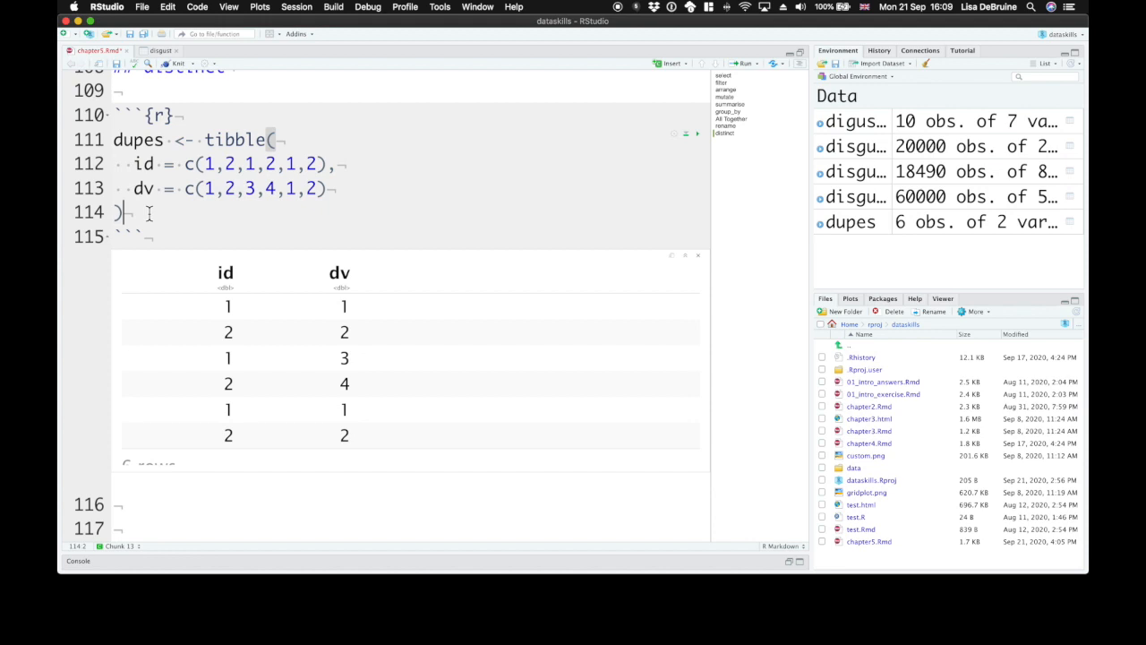
text(distint(dupes)
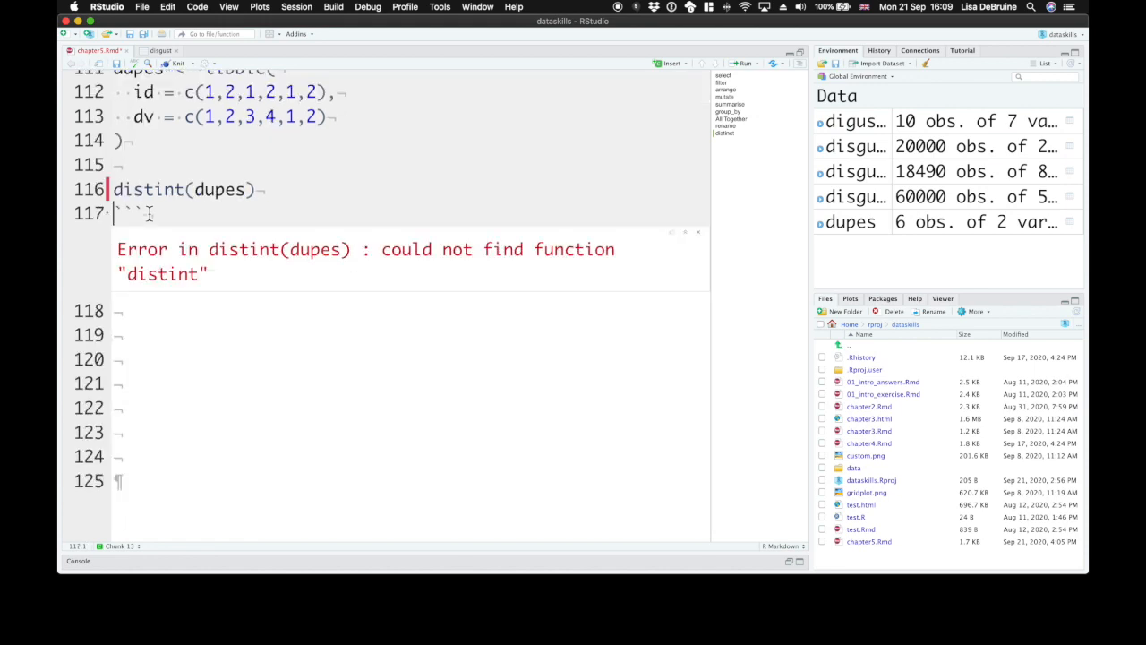
click(172, 190)
text(c)
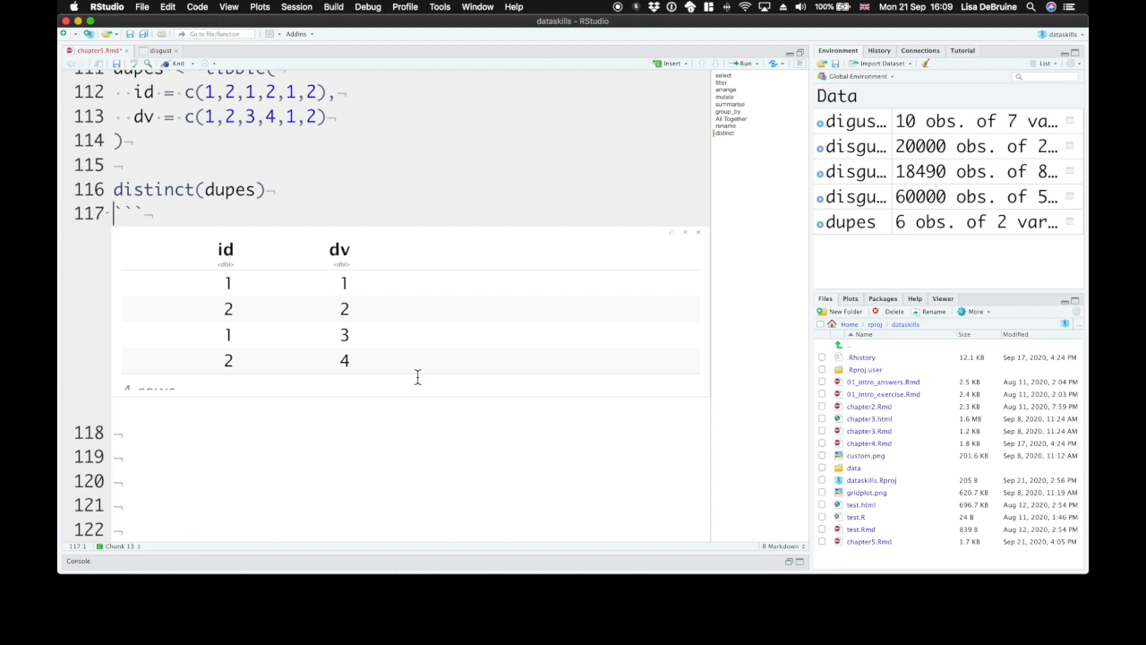
mouse_move(416, 387)
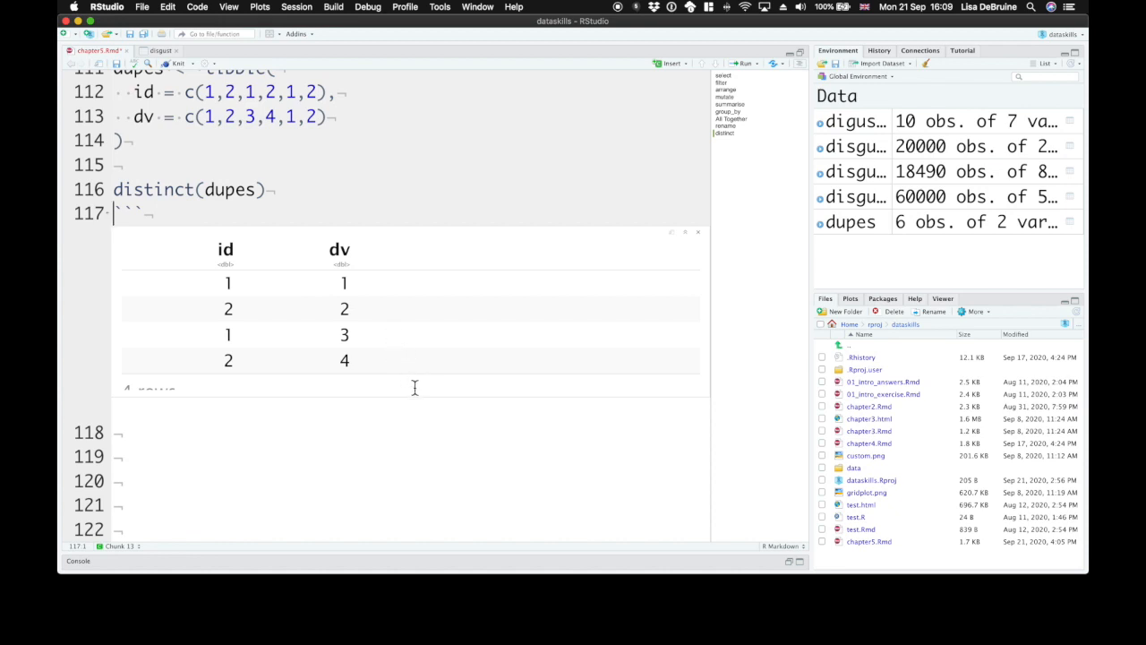
mouse_move(371, 276)
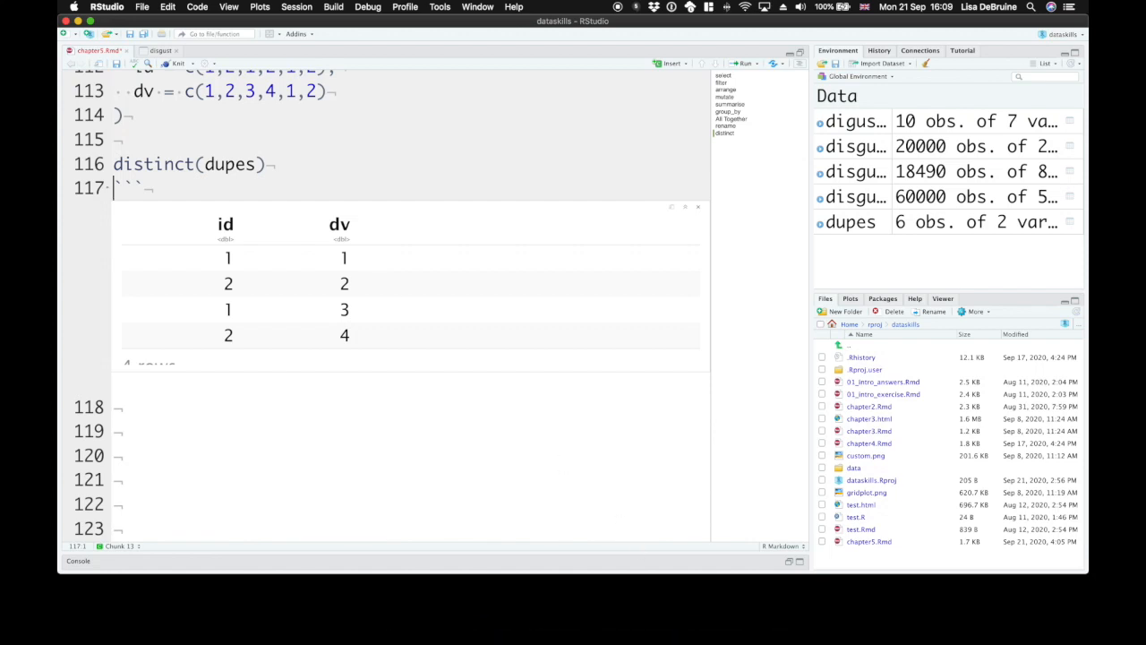
click(115, 430)
text(## count)
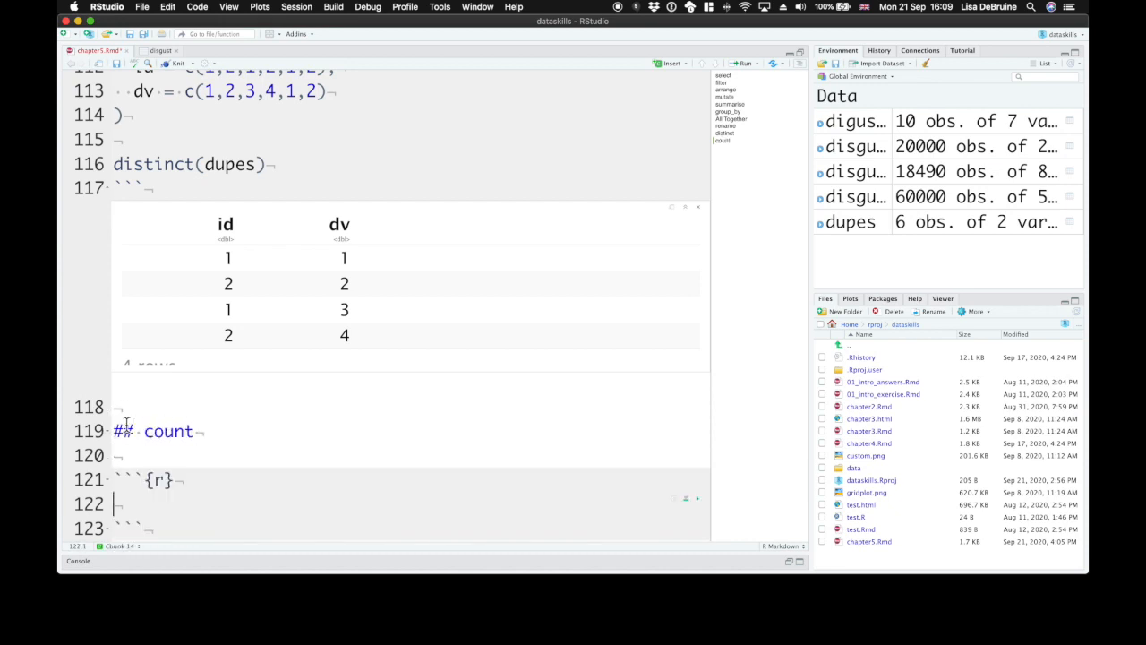
Write starwars %>% group_by(sex) %>% summarise(n = n(), .groups = "drop") to count characters by sex
scroll(down, 3)
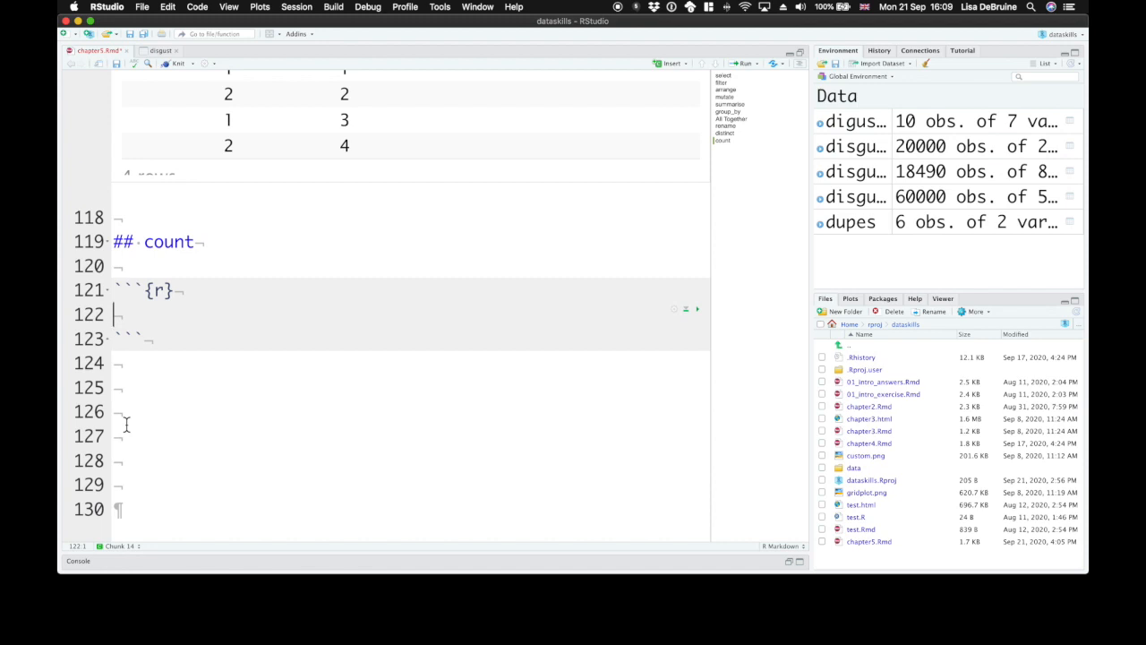
text(sta)
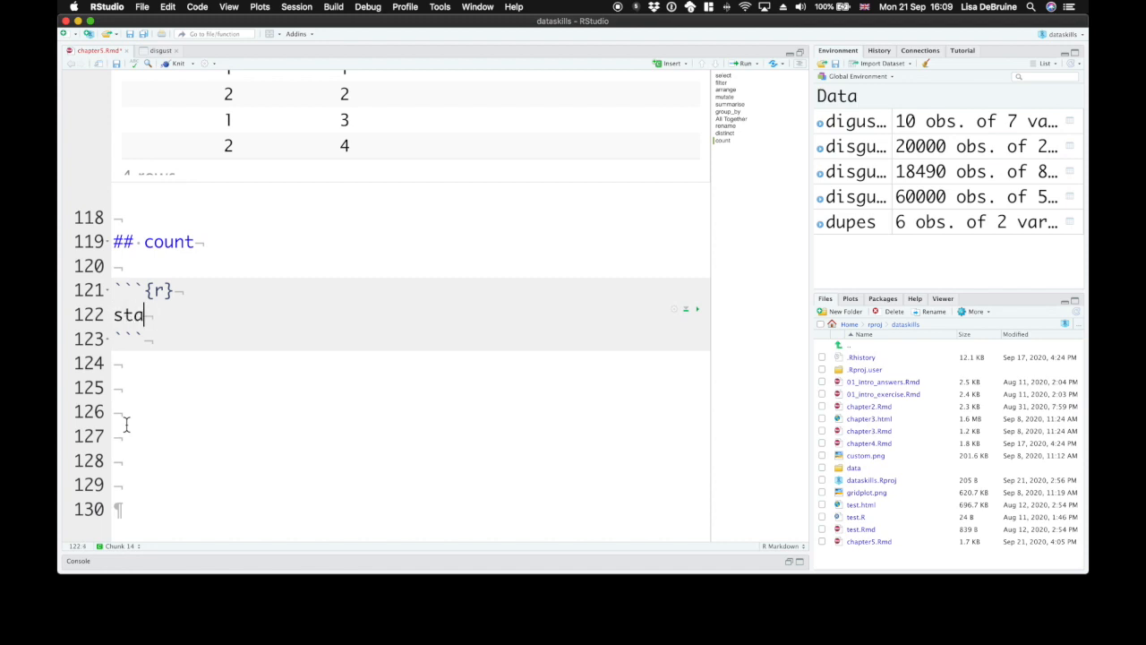
text(rwars %>%)
text(group_)
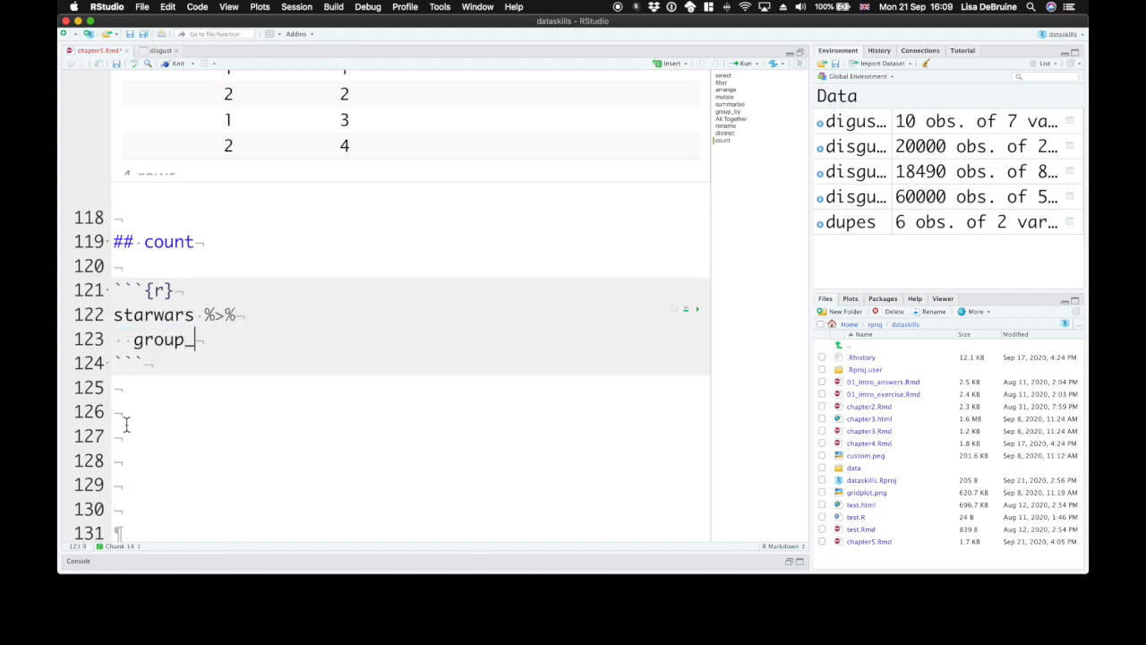
text(by(sex) %>%)
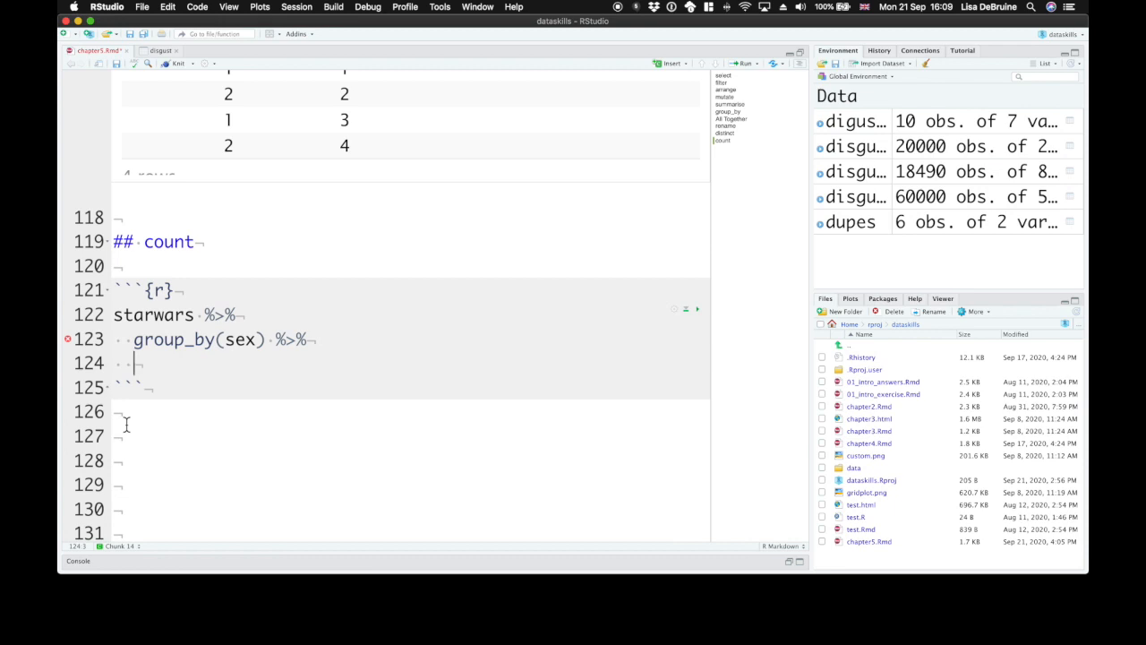
text(summarise(n)
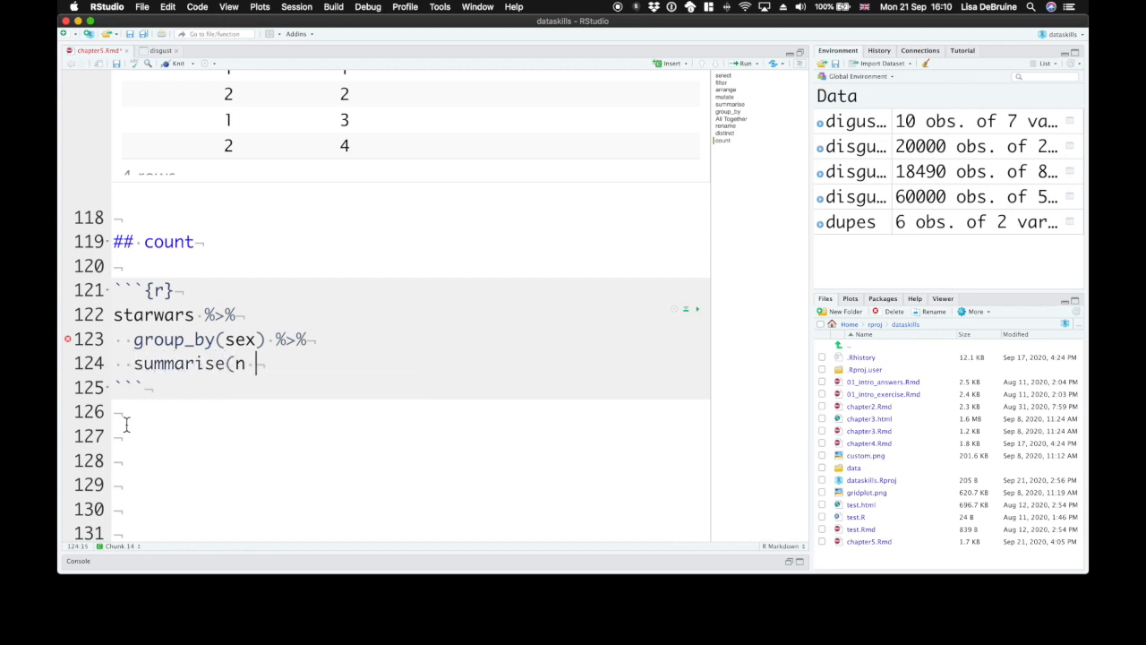
text(= n())
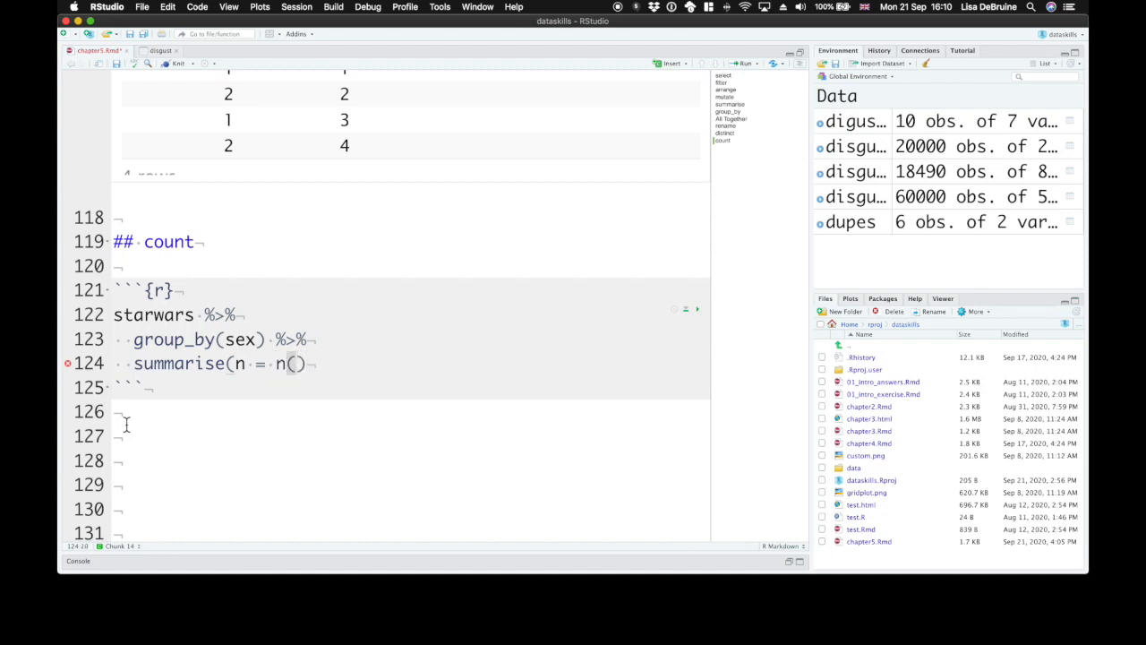
text(,)
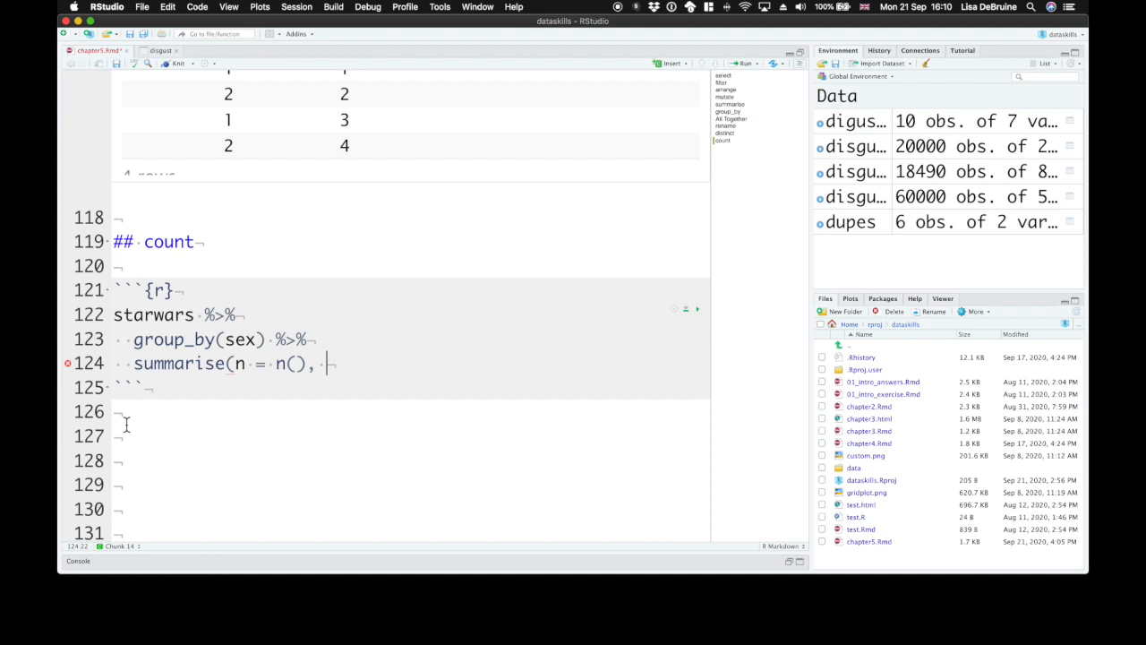
text(.grou)
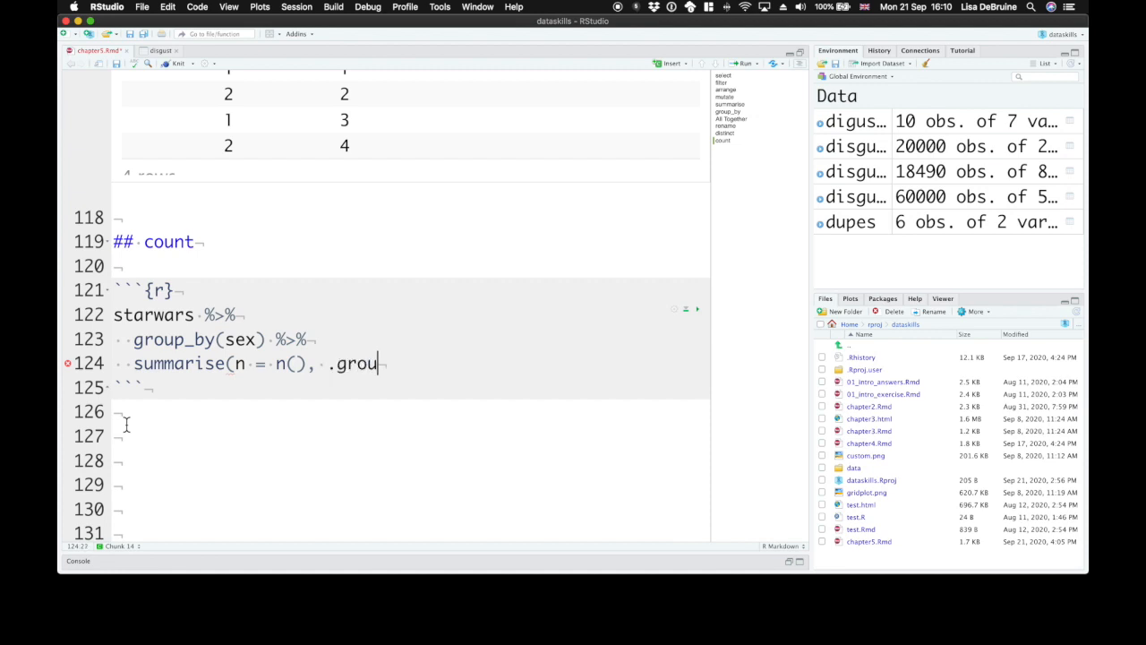
text(ps = "drop"))
click(407, 460)
text(count()
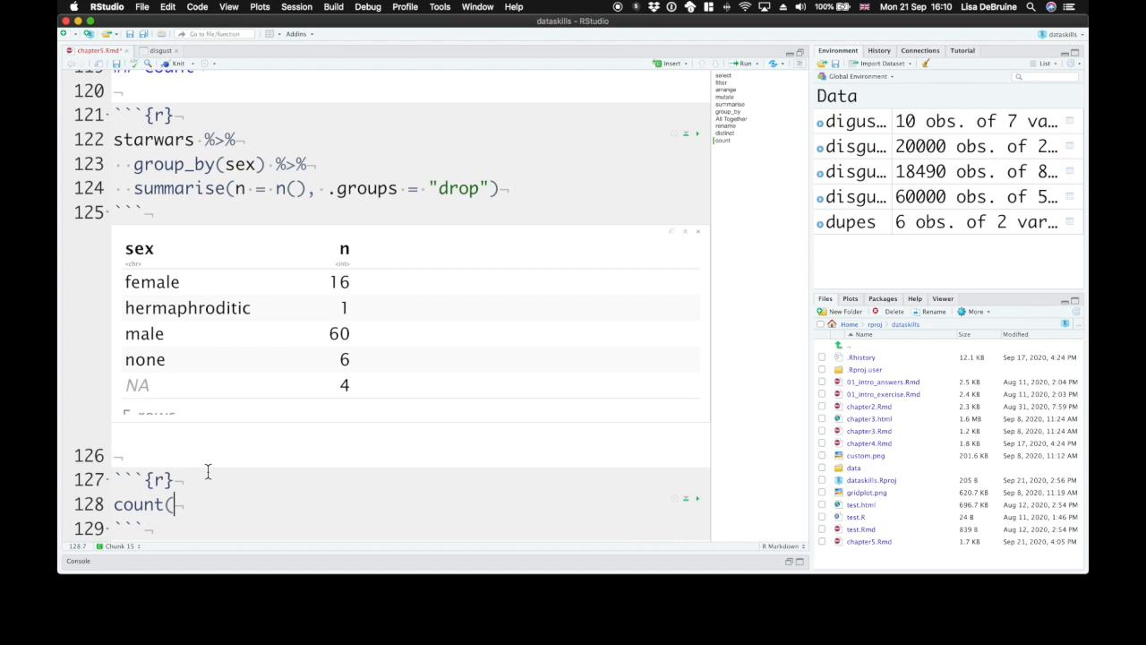
Begin a second chunk with count(starwars, sex) giving the same per-sex counts
text(starwars, sex))
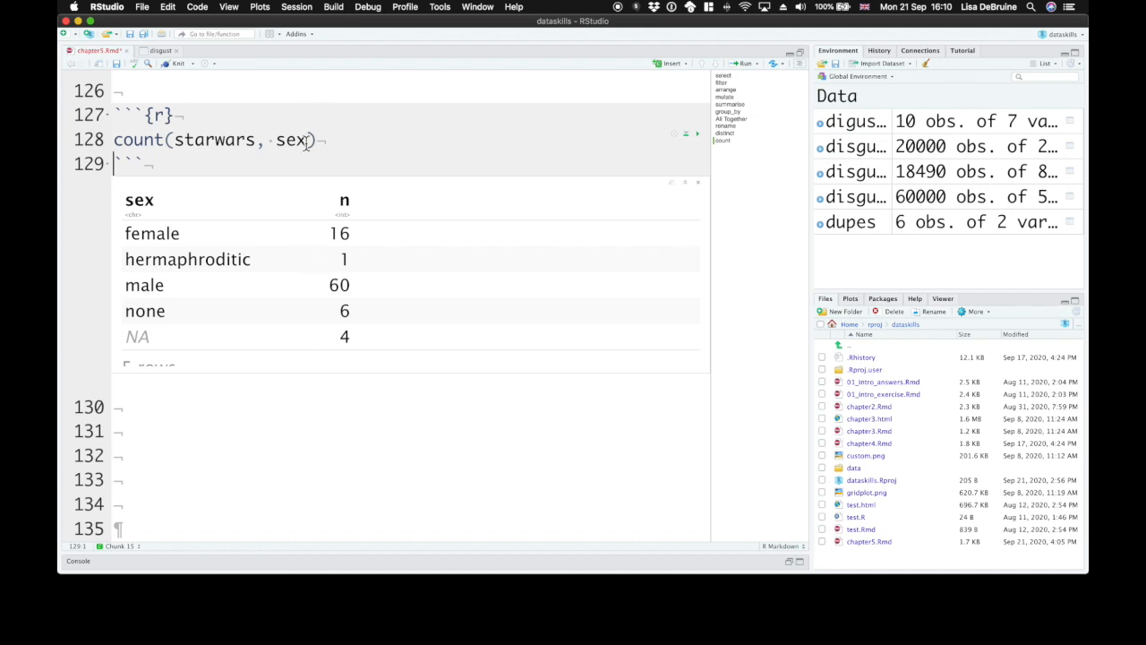
Add gender to count(starwars, sex) to tally sex–gender combinations, then move below the output
text(, gender)
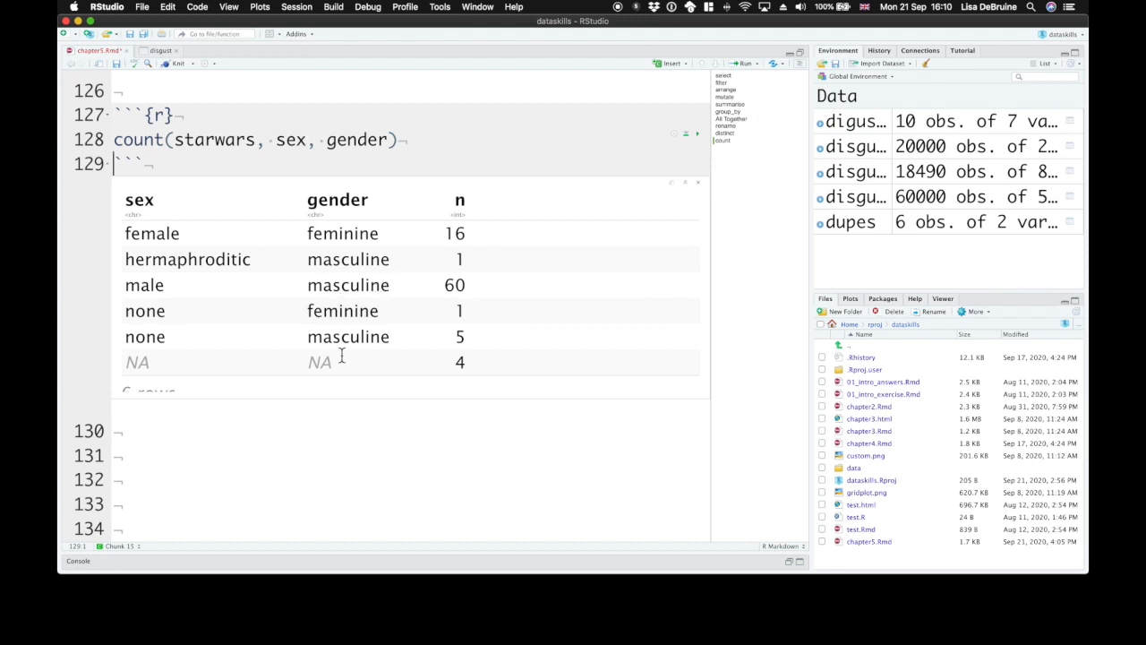
mouse_move(176, 290)
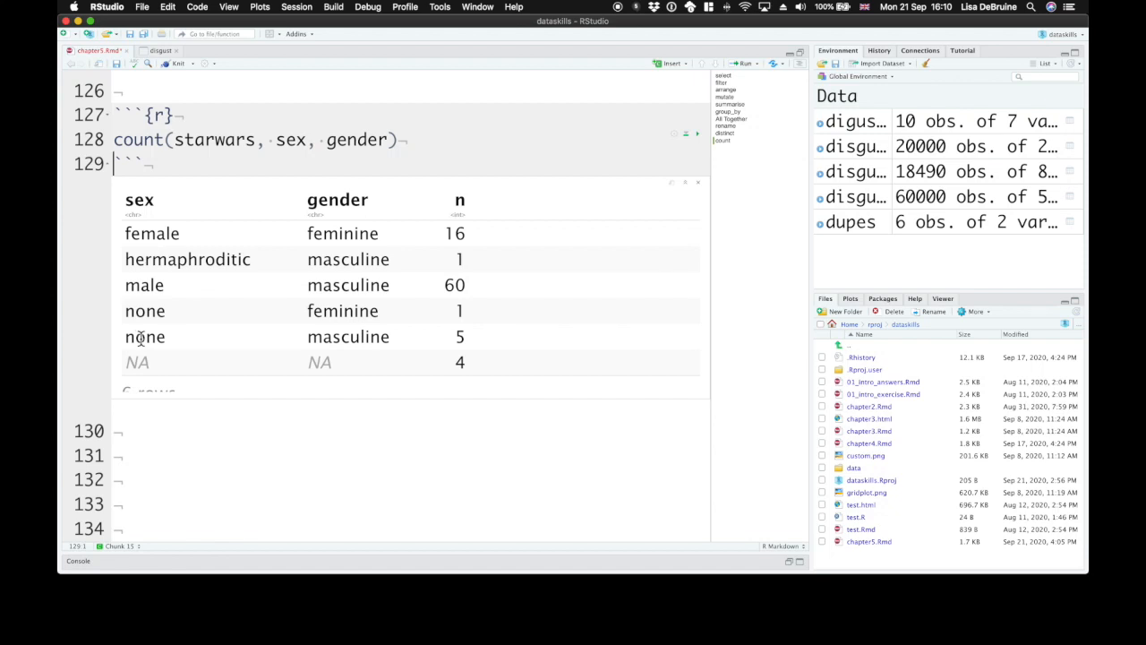
scroll(down, 3)
text(##)
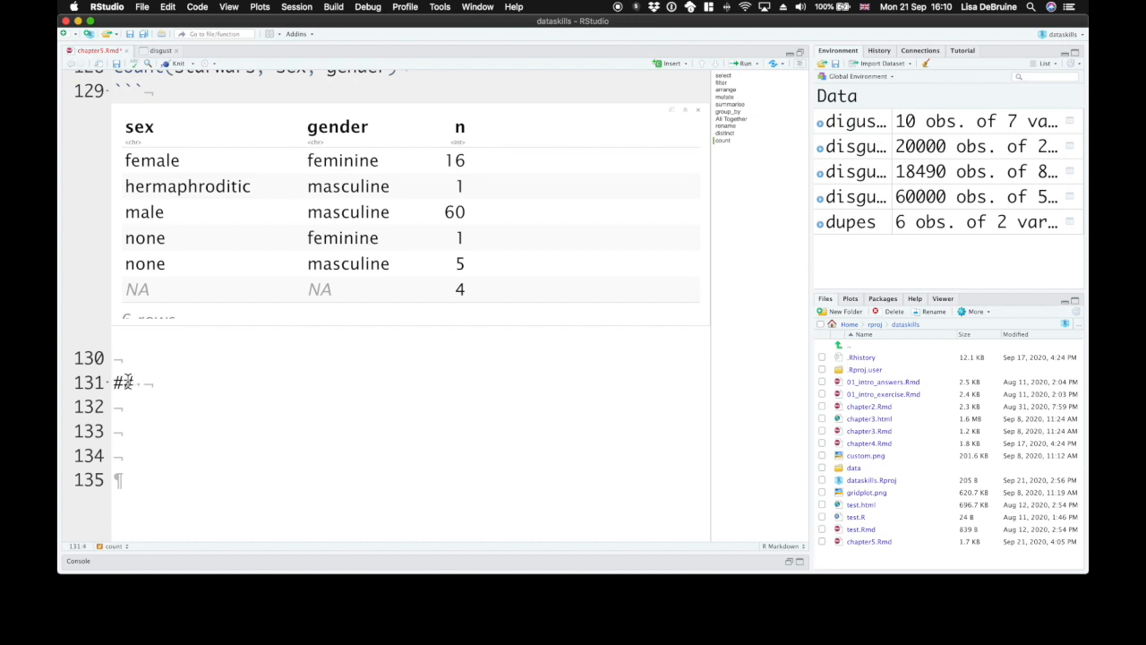
Add a '## slice' heading and a chunk running slice(starwars, 1:3, 10) to show rows 1–3 and 10
text(slice)
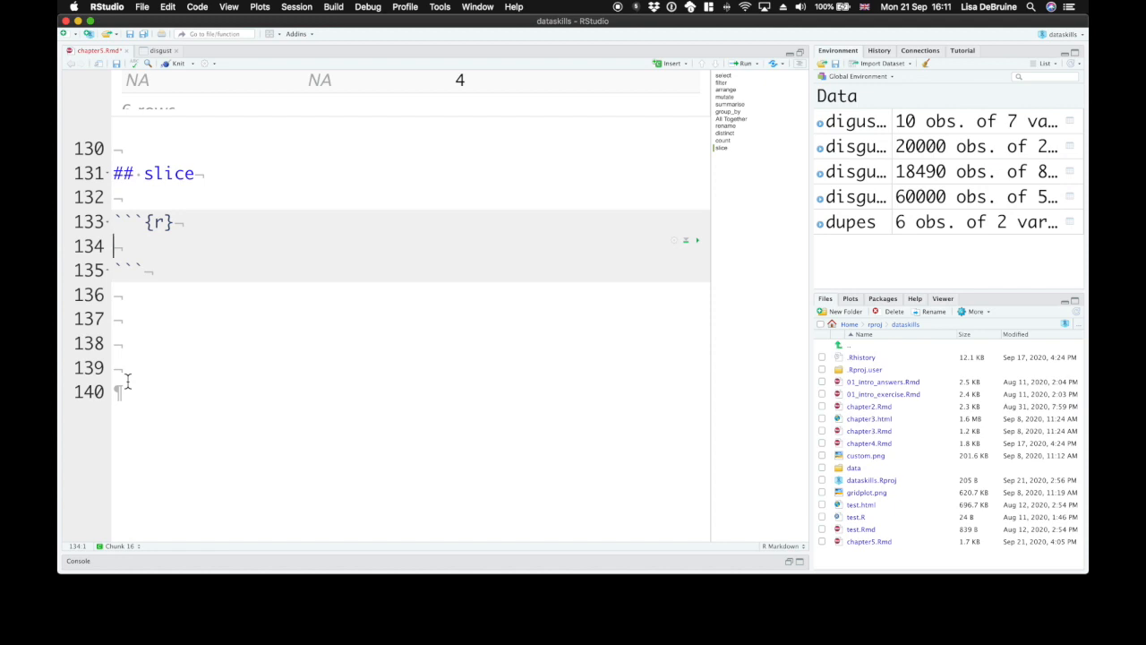
text(slice()
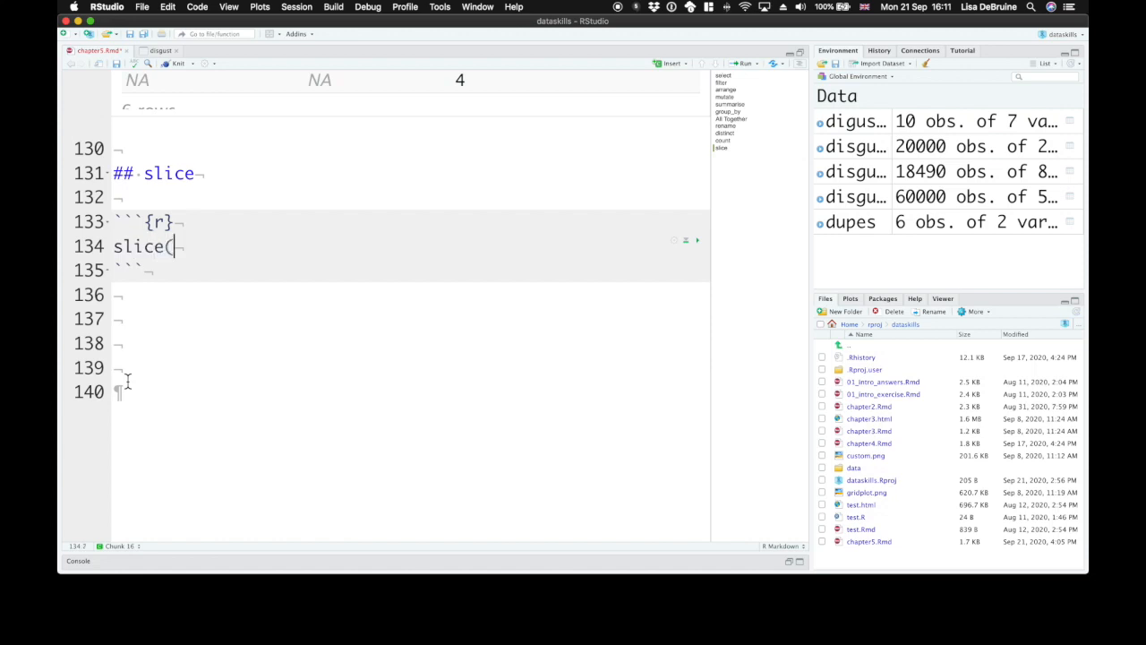
text(starwars)
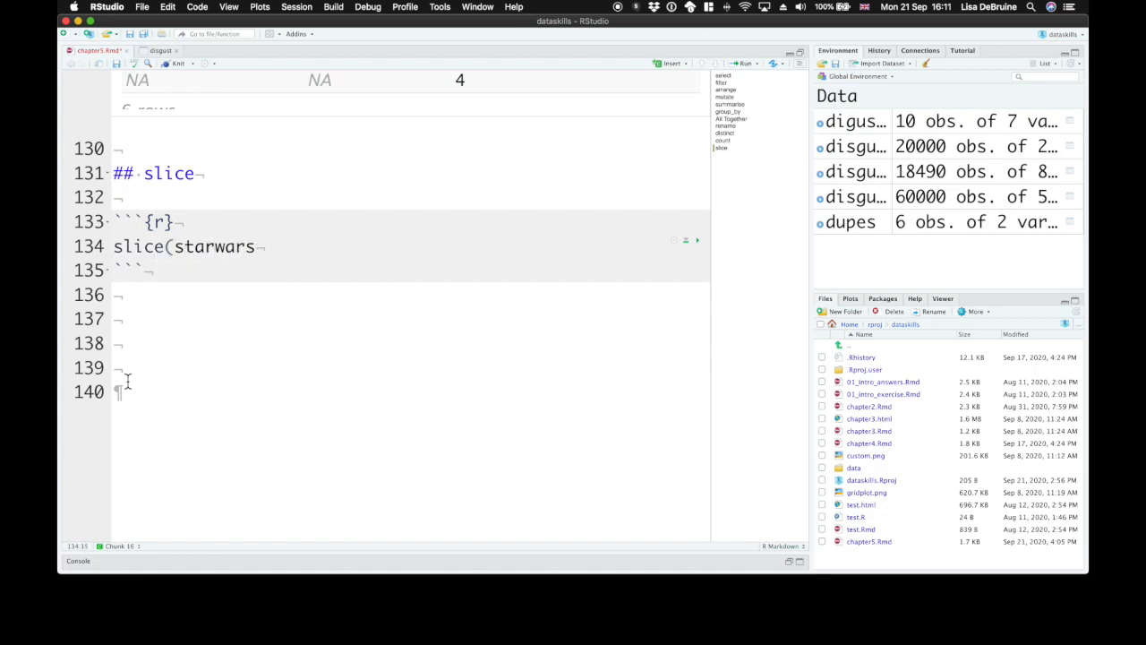
text(,)
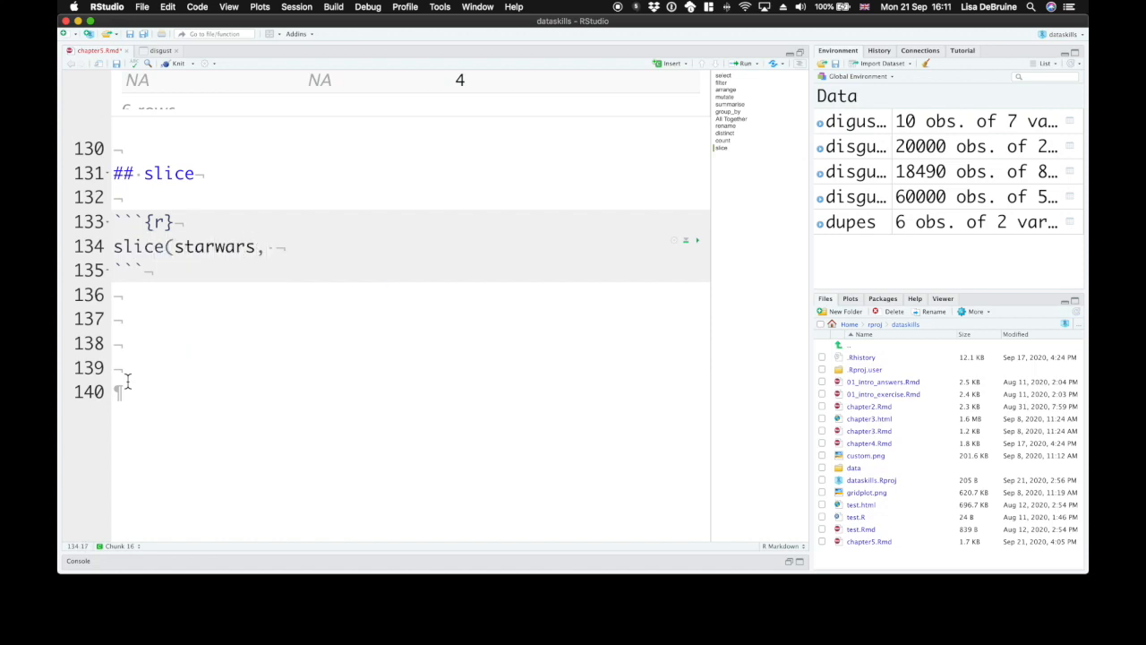
text(1:3, 10)
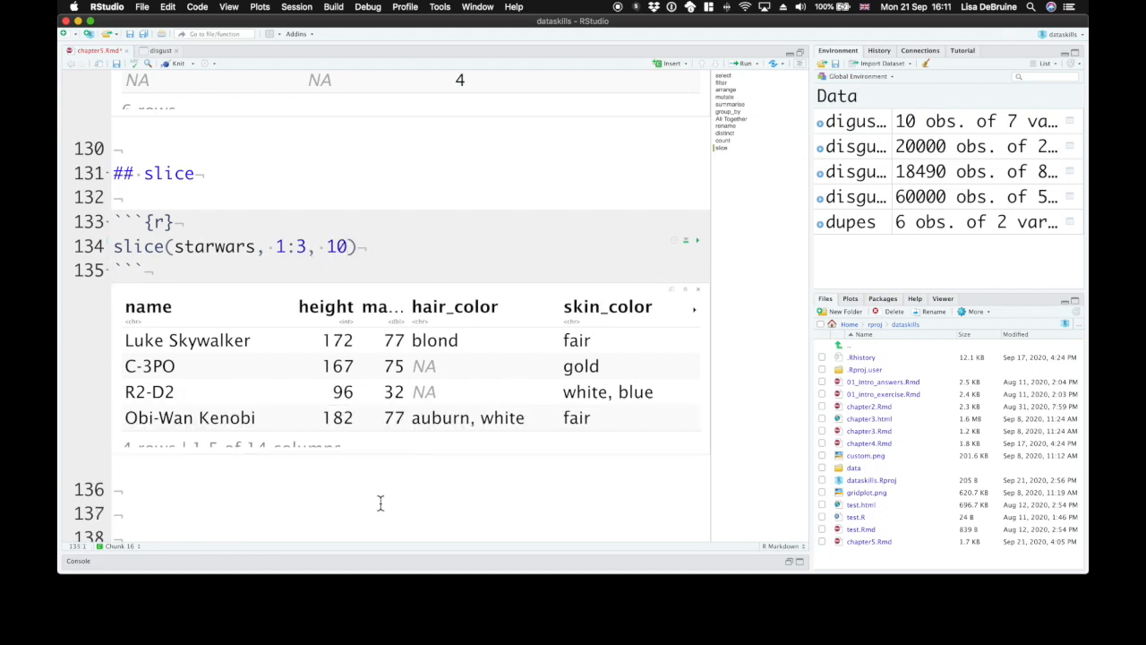
mouse_move(265, 341)
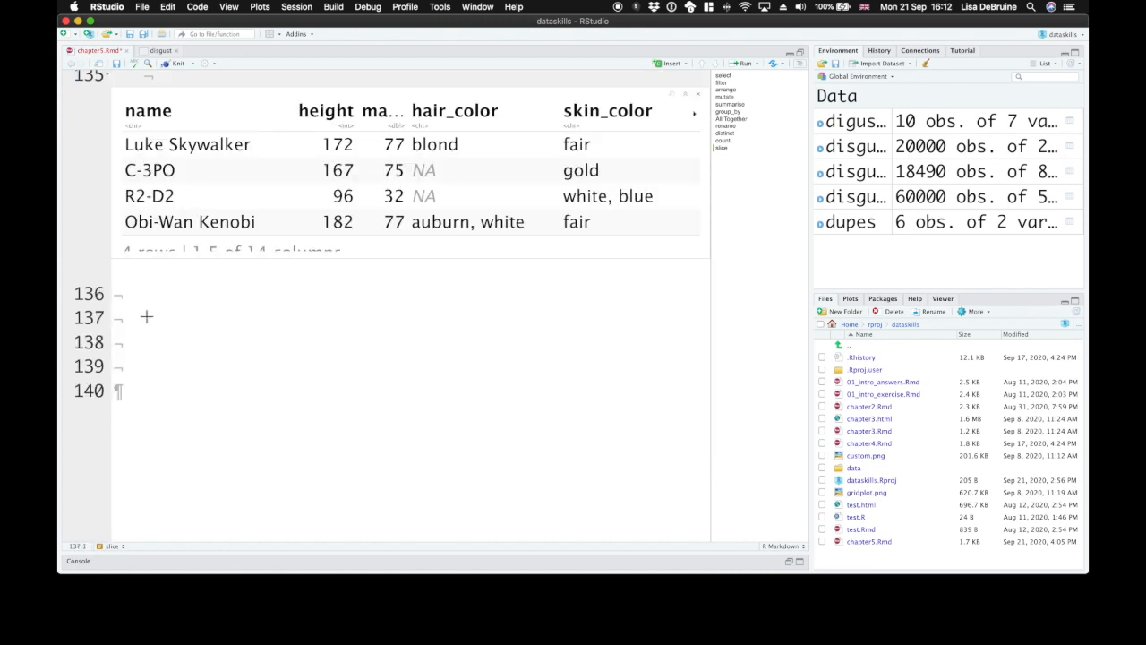
Add a '## pull' heading and a chunk piping starwars through filter(species == "Droid")
text(## pull)
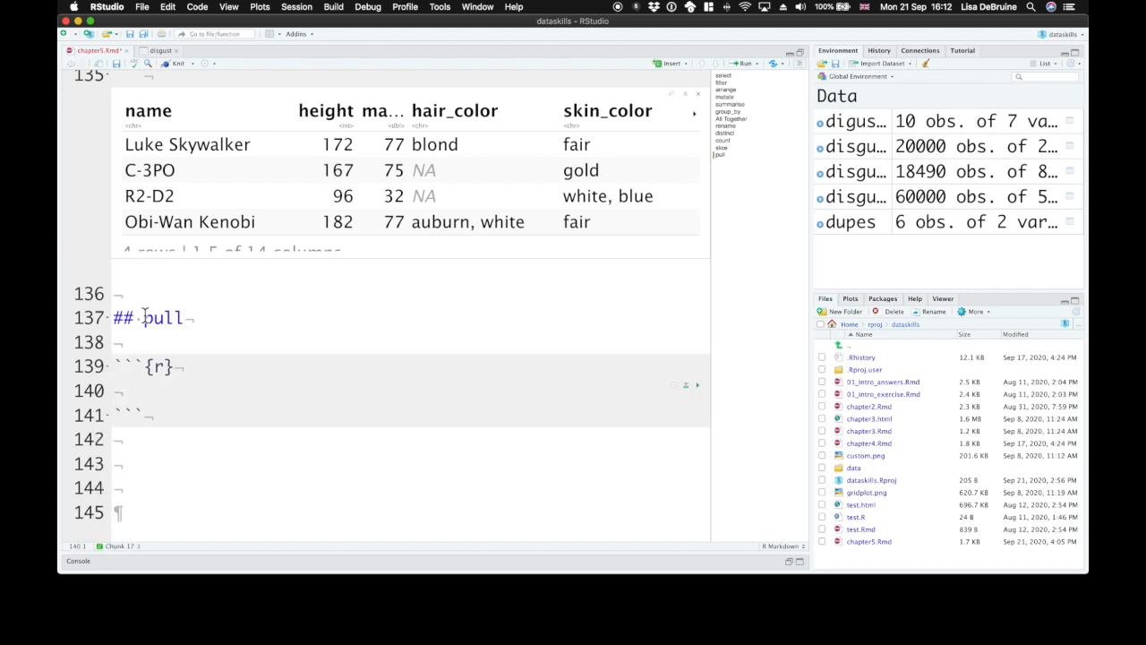
scroll(down, 3)
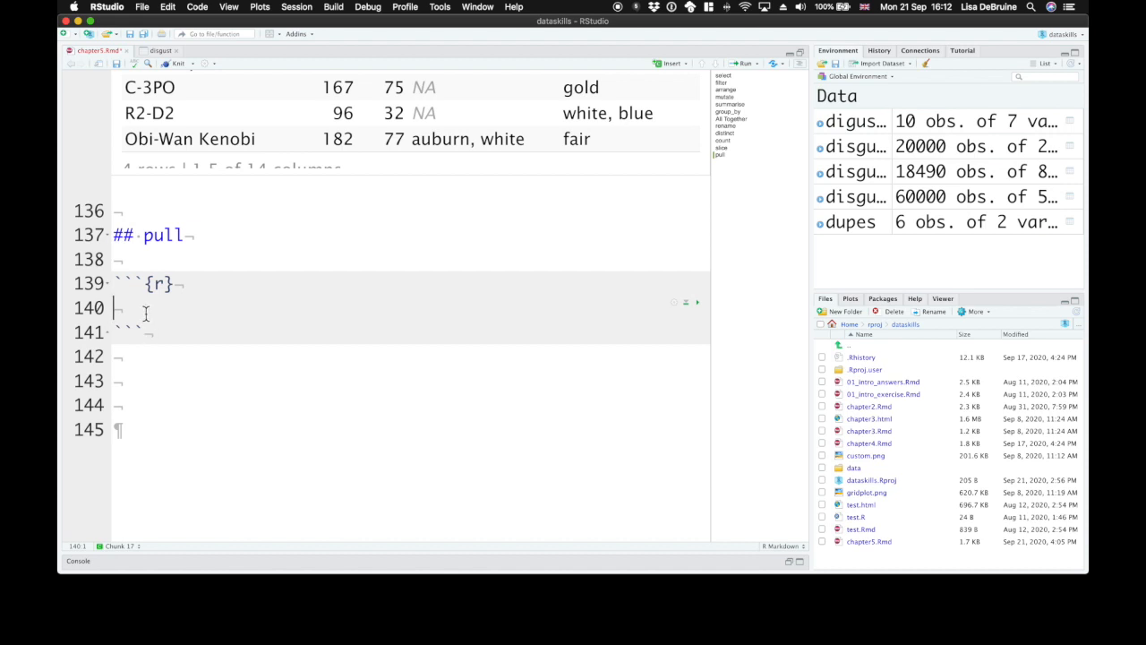
text(starwars)
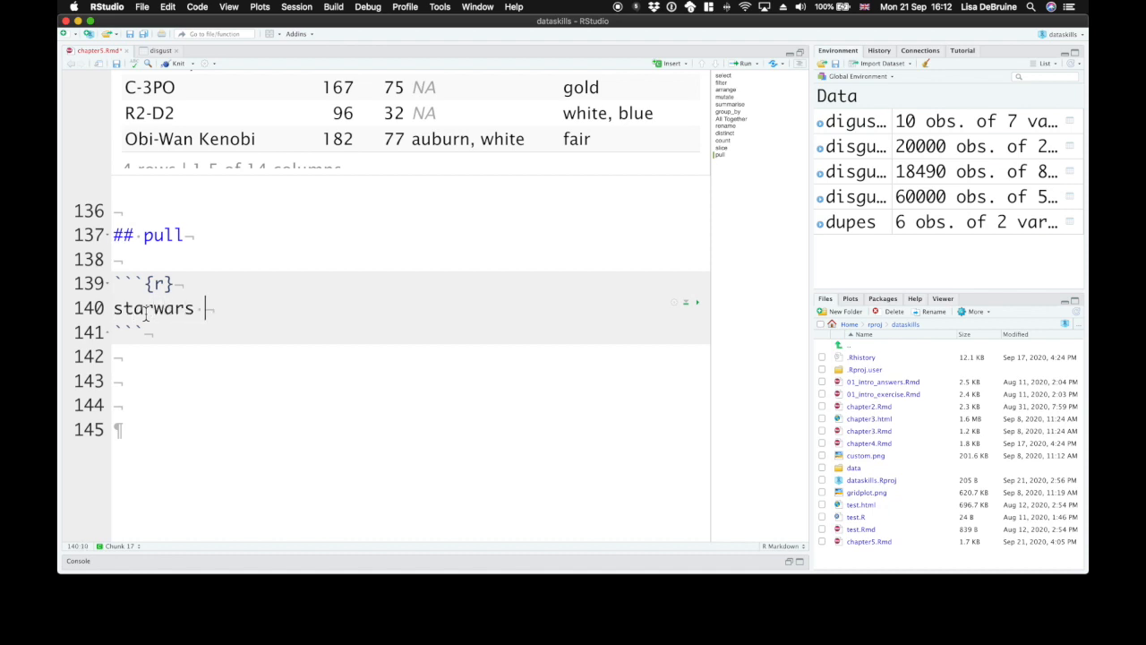
text(%>%)
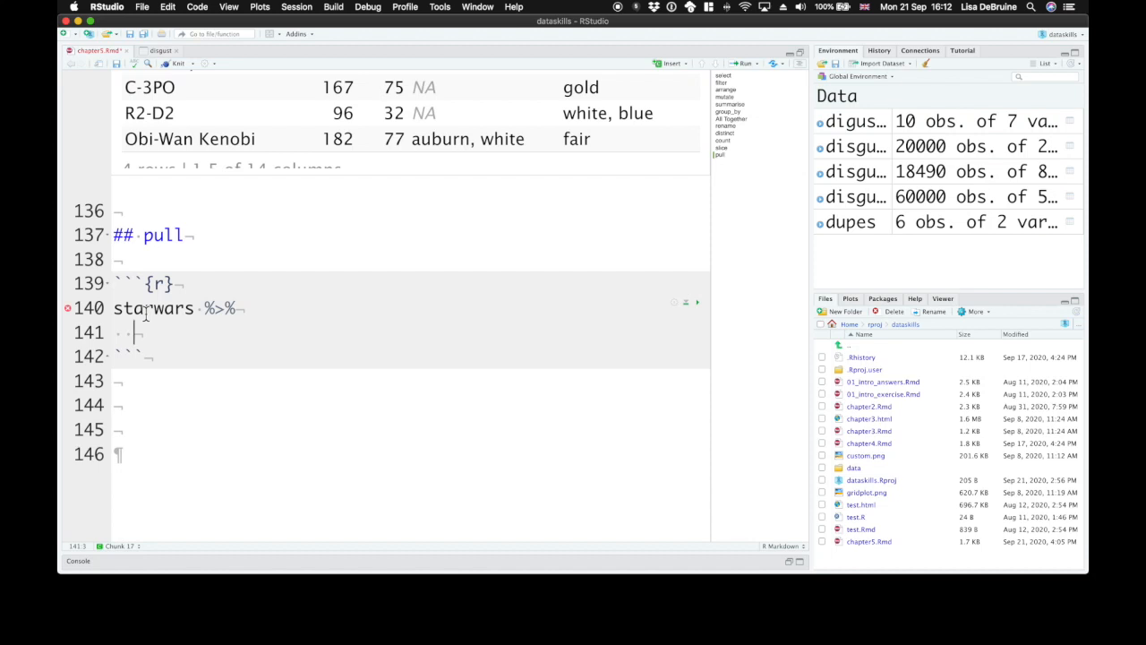
text(filter()
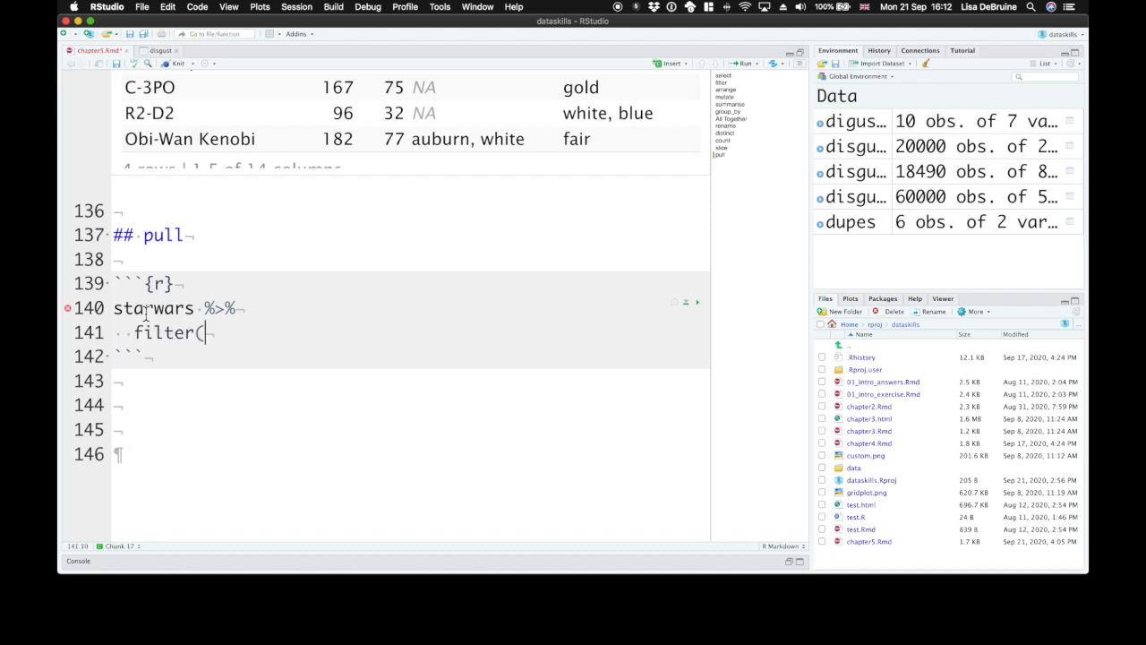
text(species == "Dro)
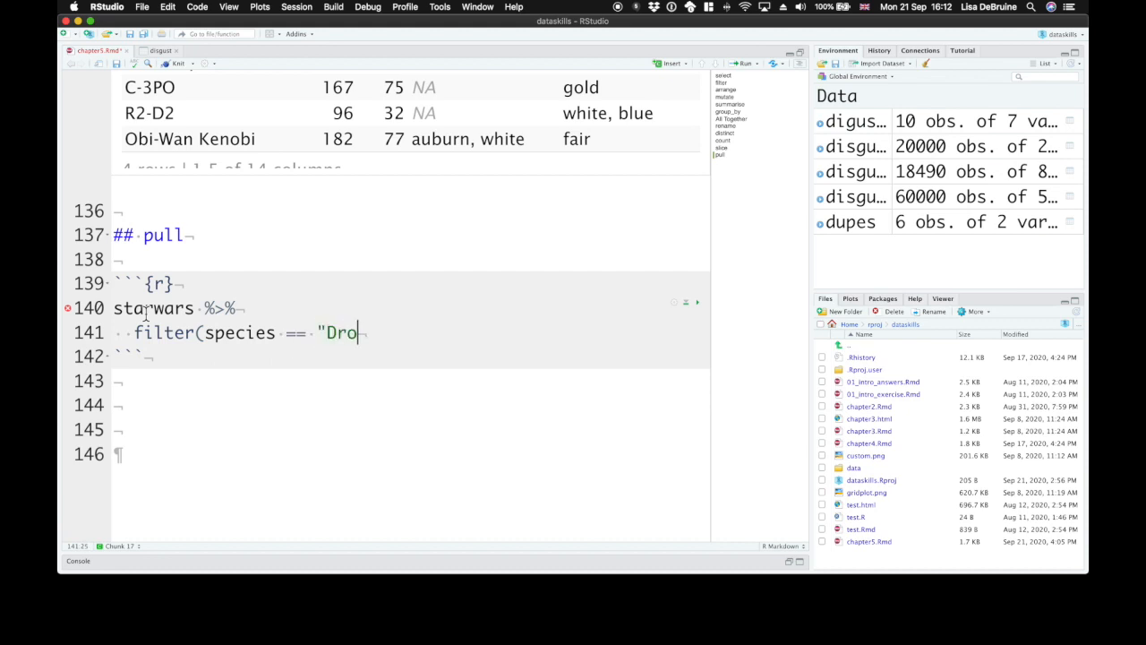
text(id")
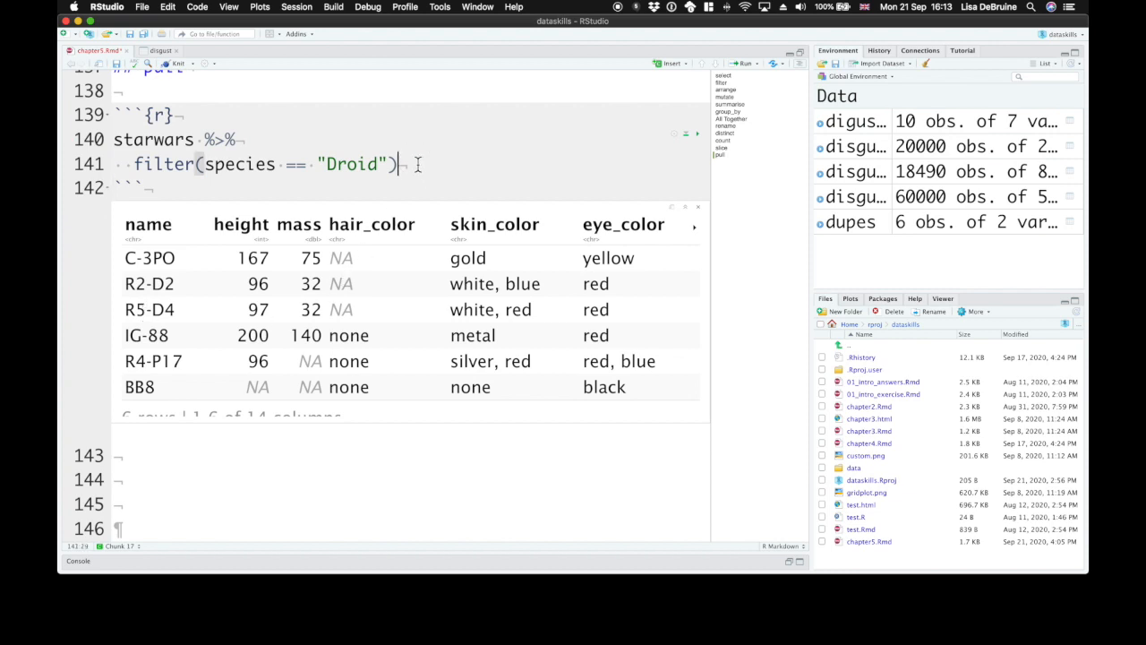
Finish the chain with select(name), then swap select for pull to get the droid names as a vector
text(%>%)
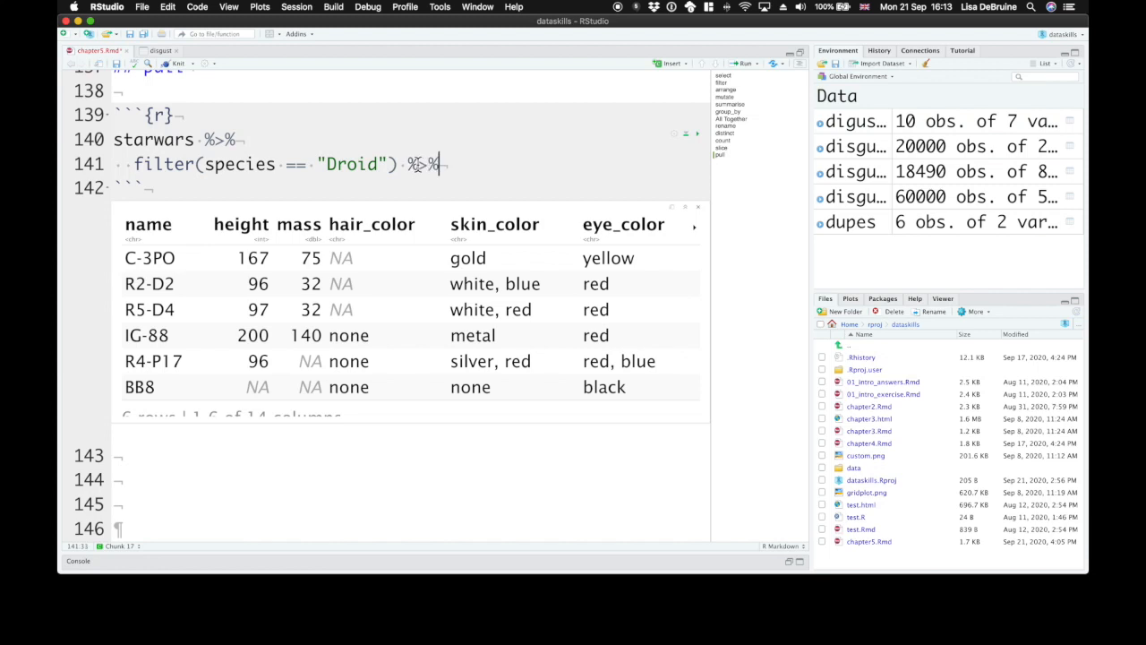
text(select()
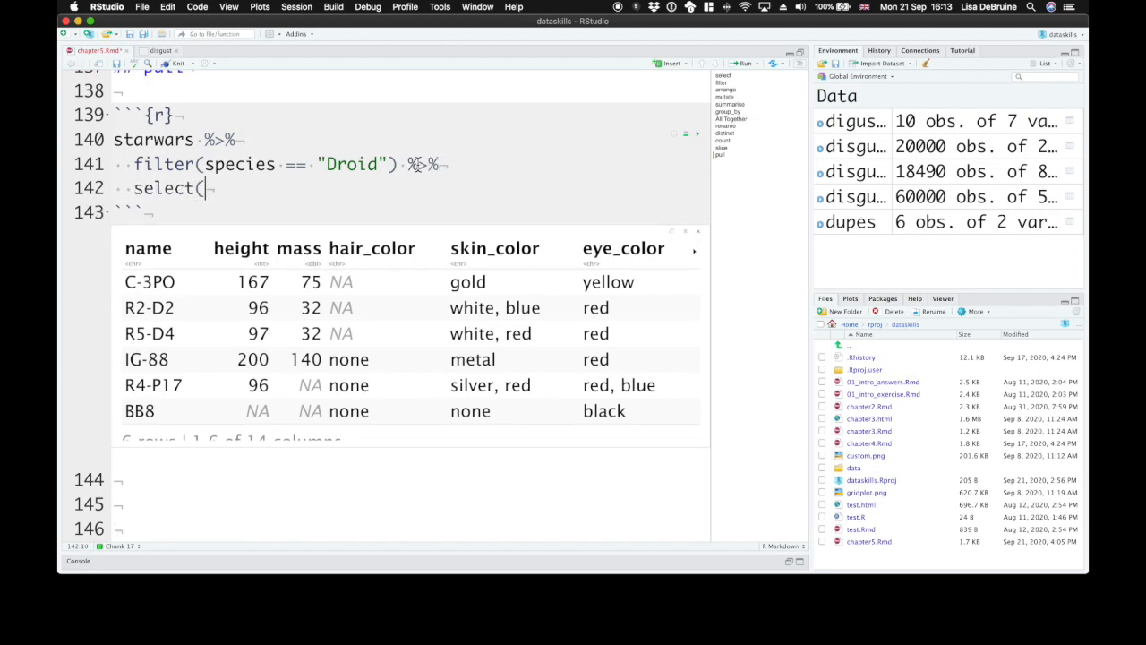
text(name)
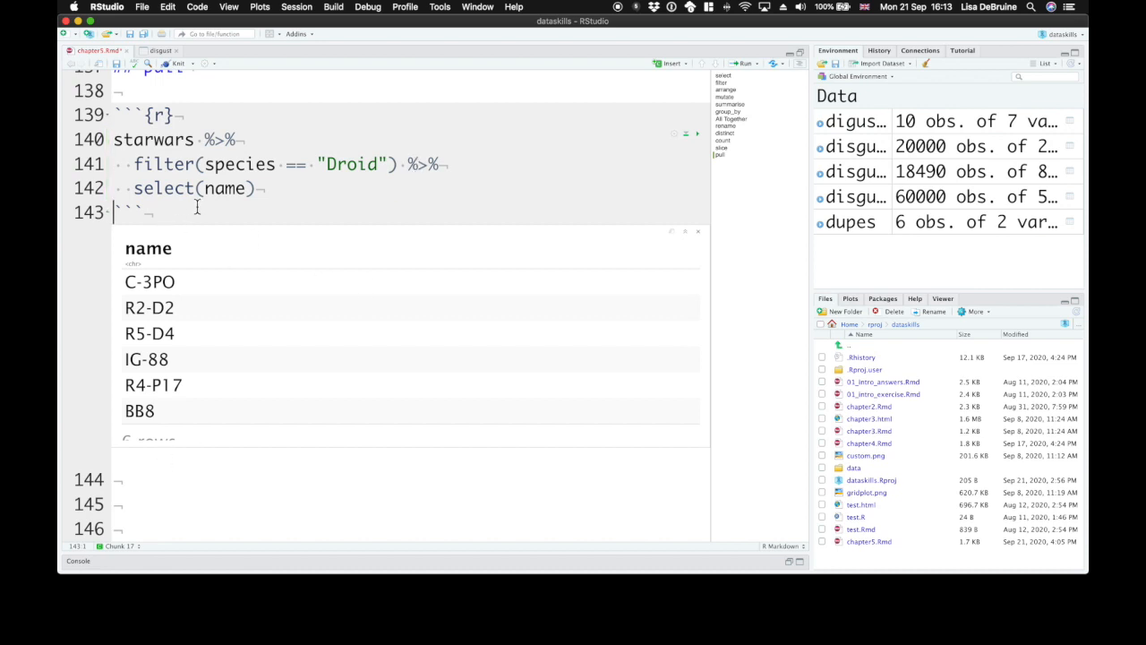
double_click(161, 188)
text(pull)
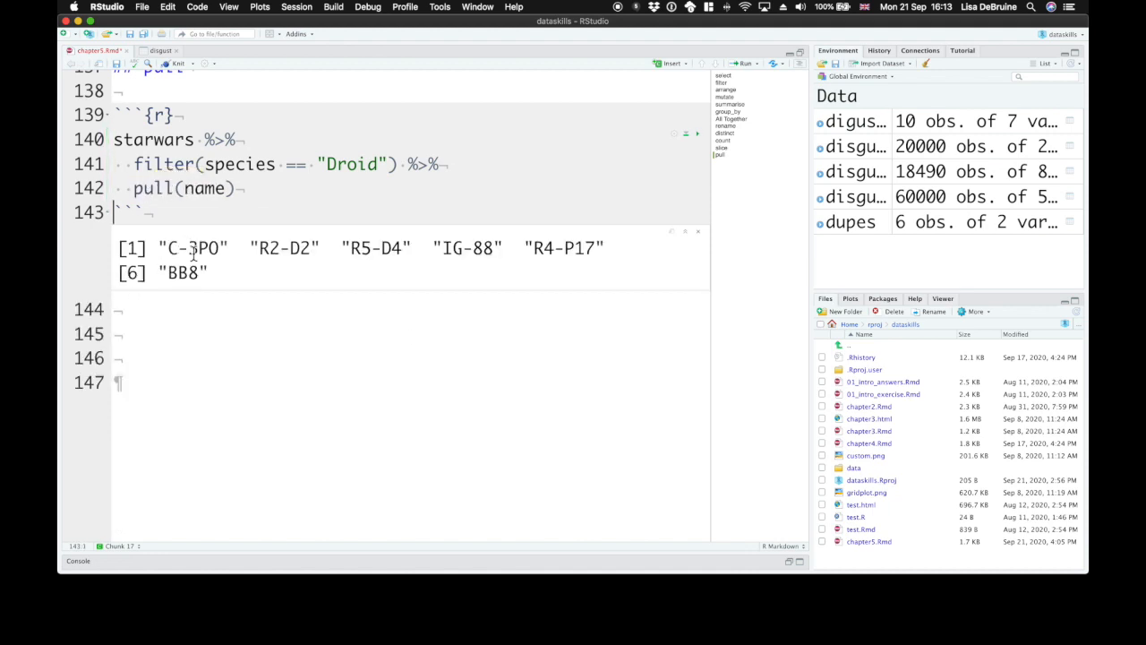
mouse_move(531, 289)
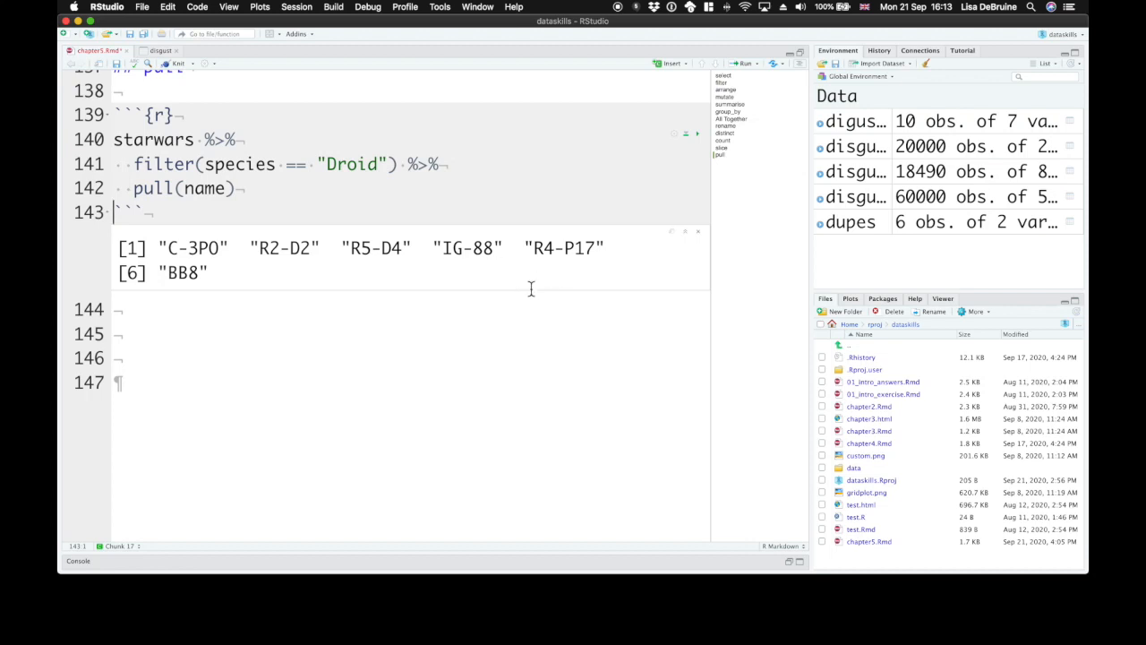
double_click(147, 188)
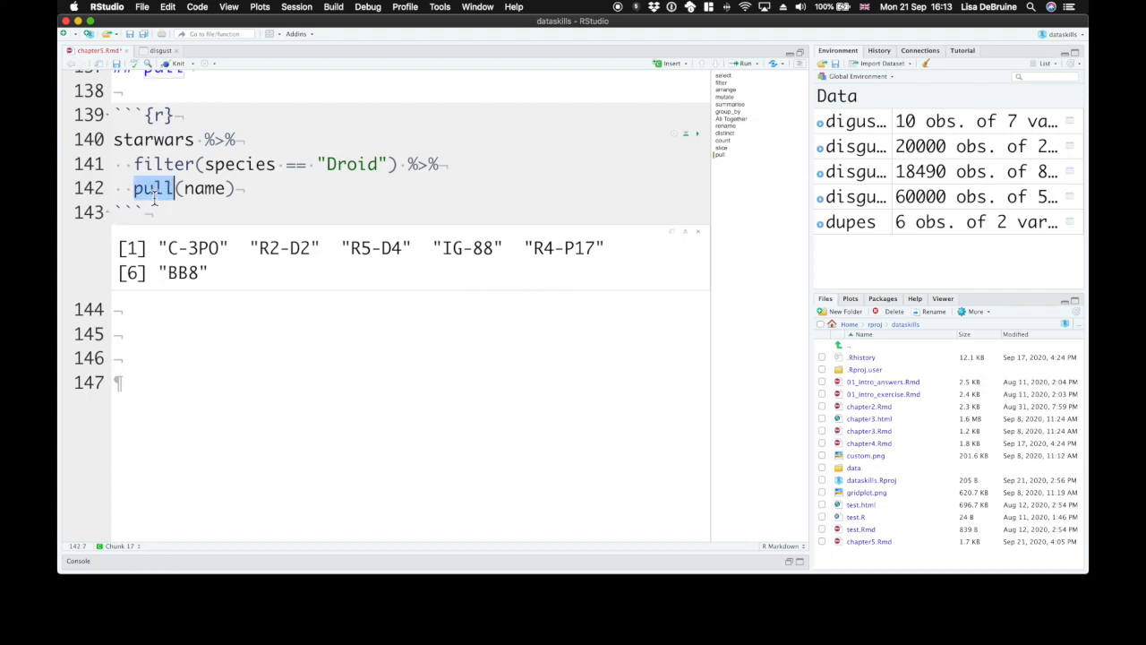